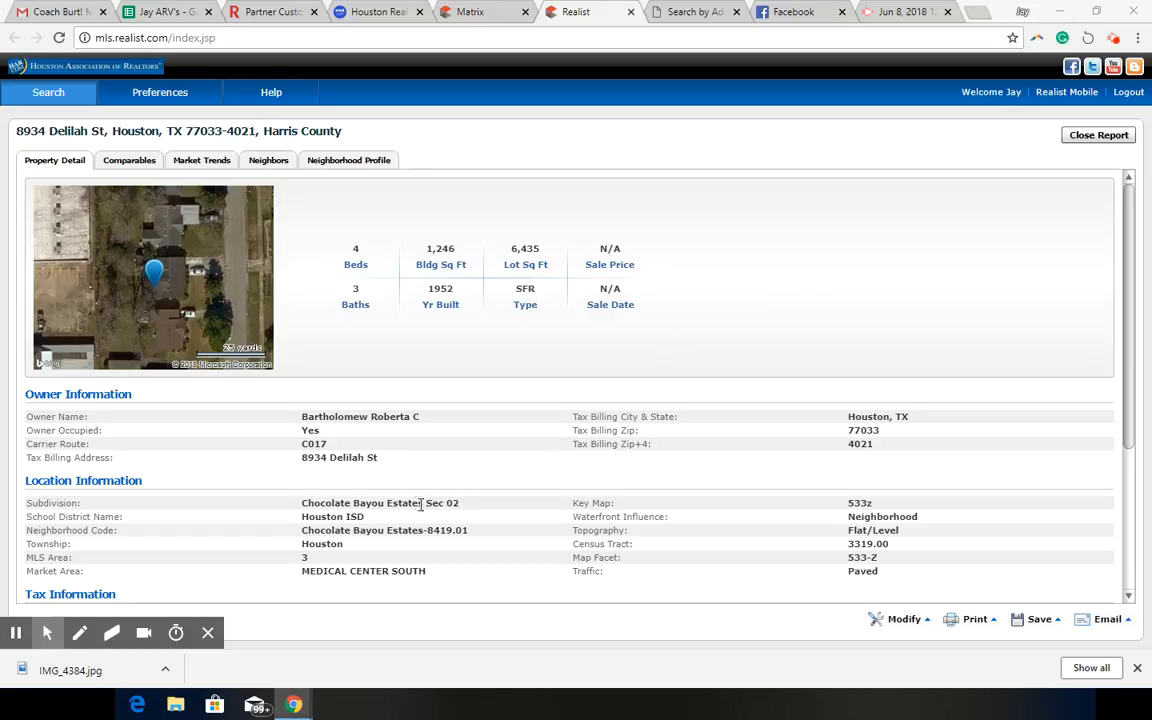
mouse_move(1028, 179)
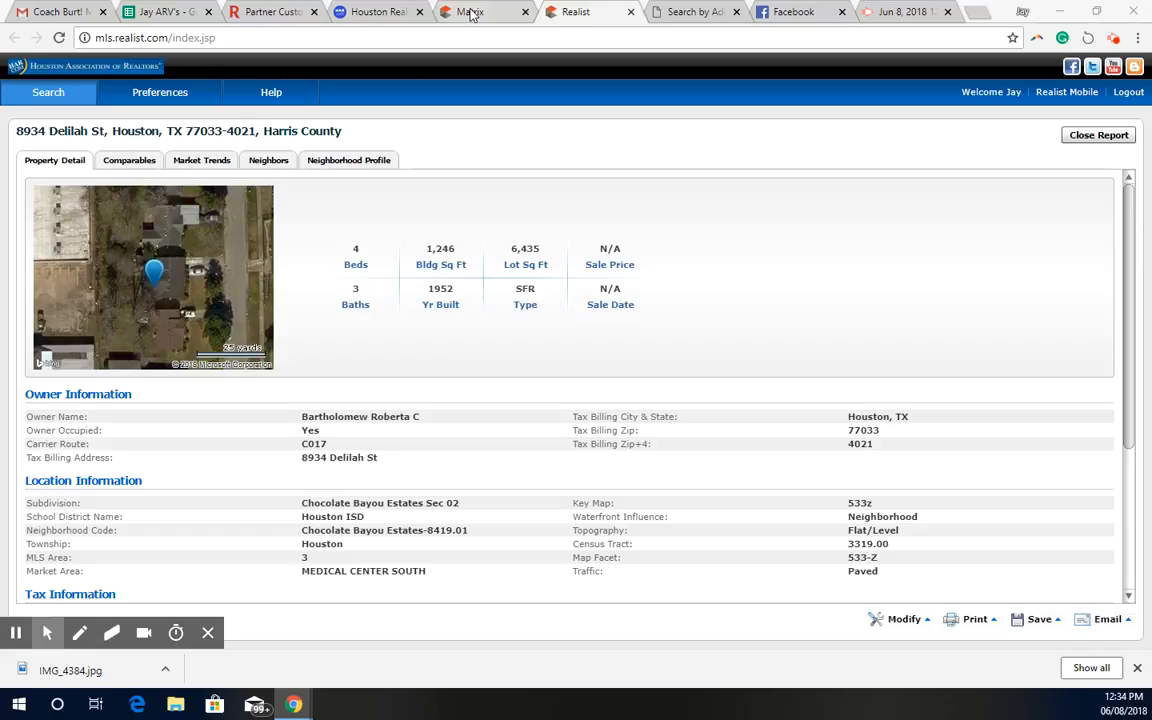
Step: Return to the Matrix comp results and show all five comps in Agent Single Line view
left_click(467, 11)
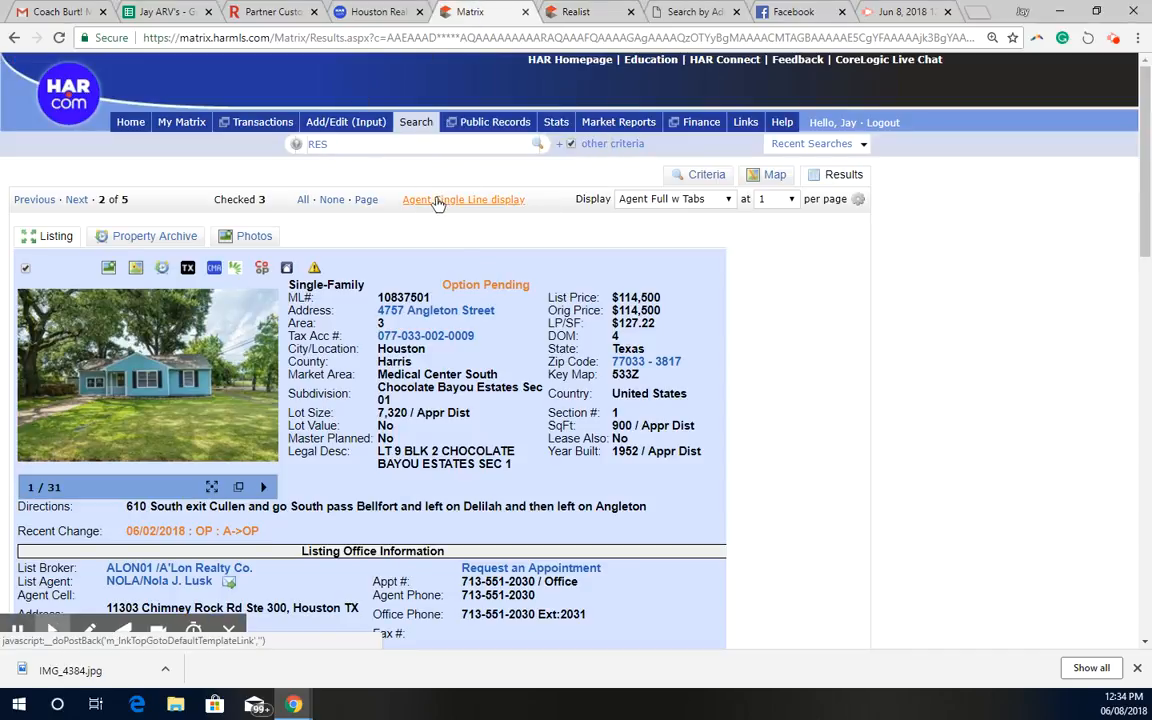
left_click(463, 199)
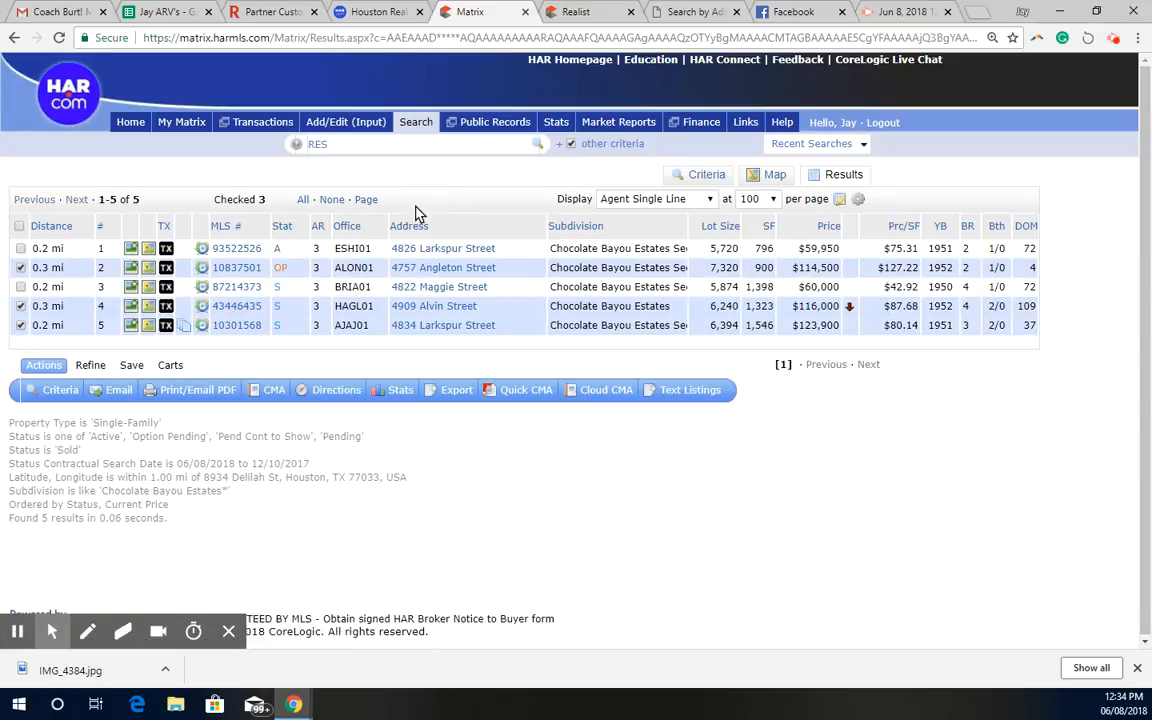
mouse_move(282, 310)
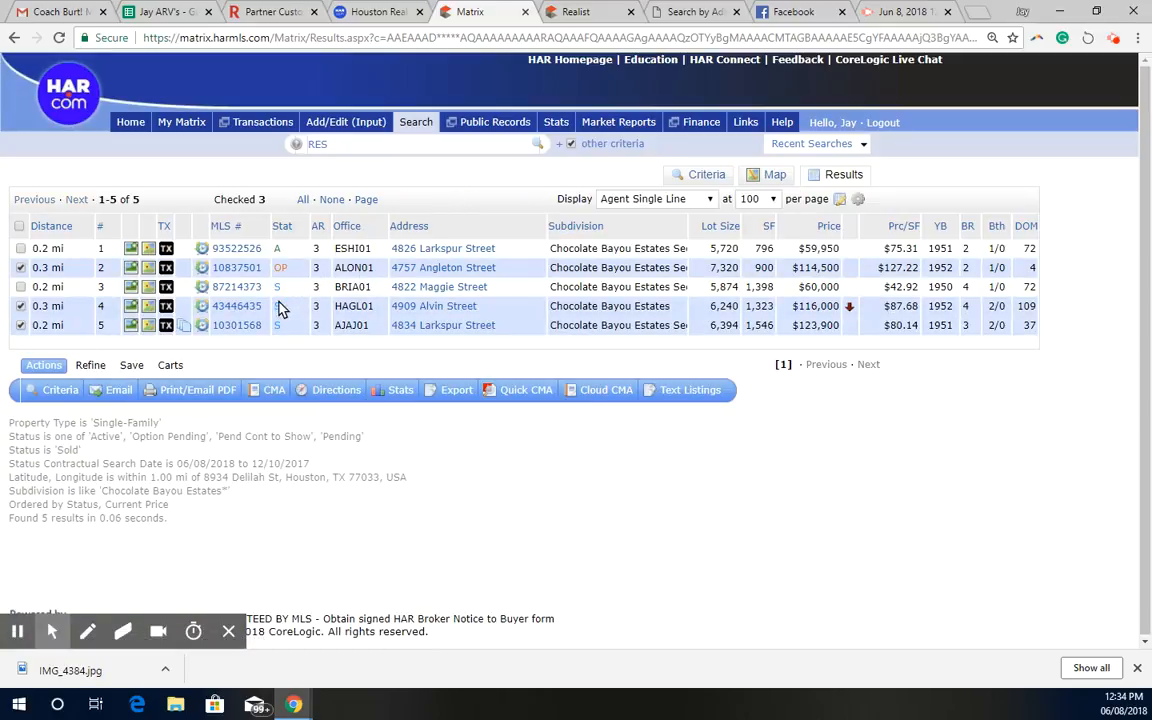
mouse_move(286, 272)
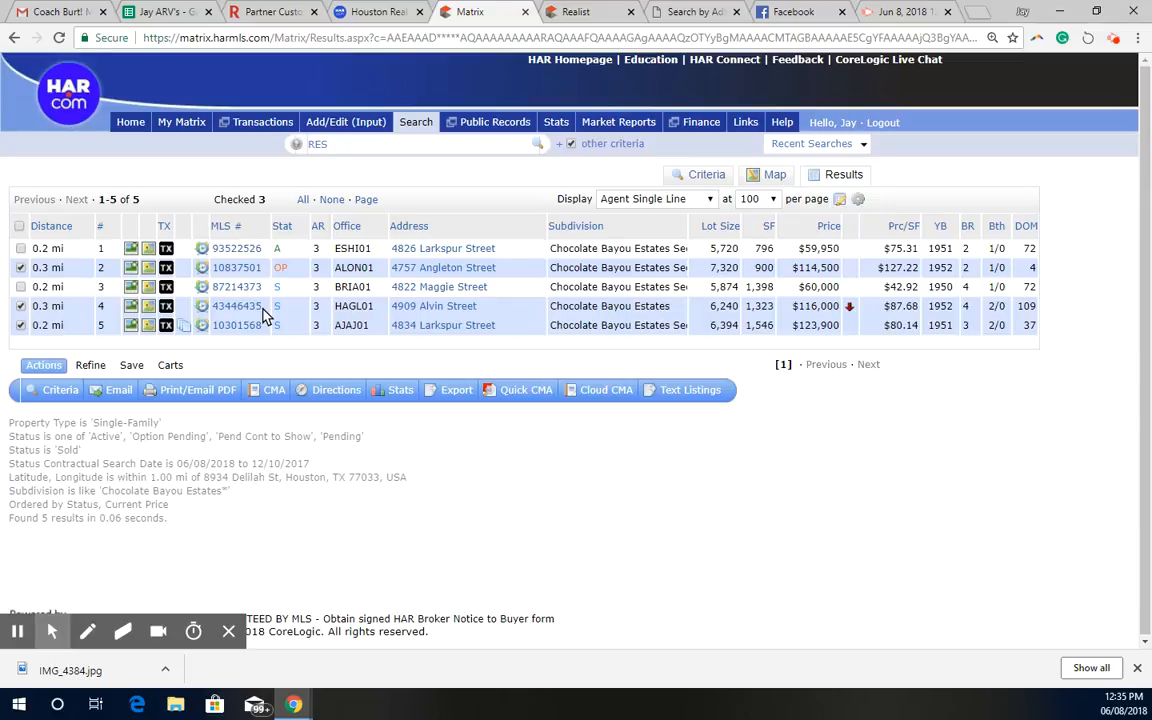
mouse_move(245, 305)
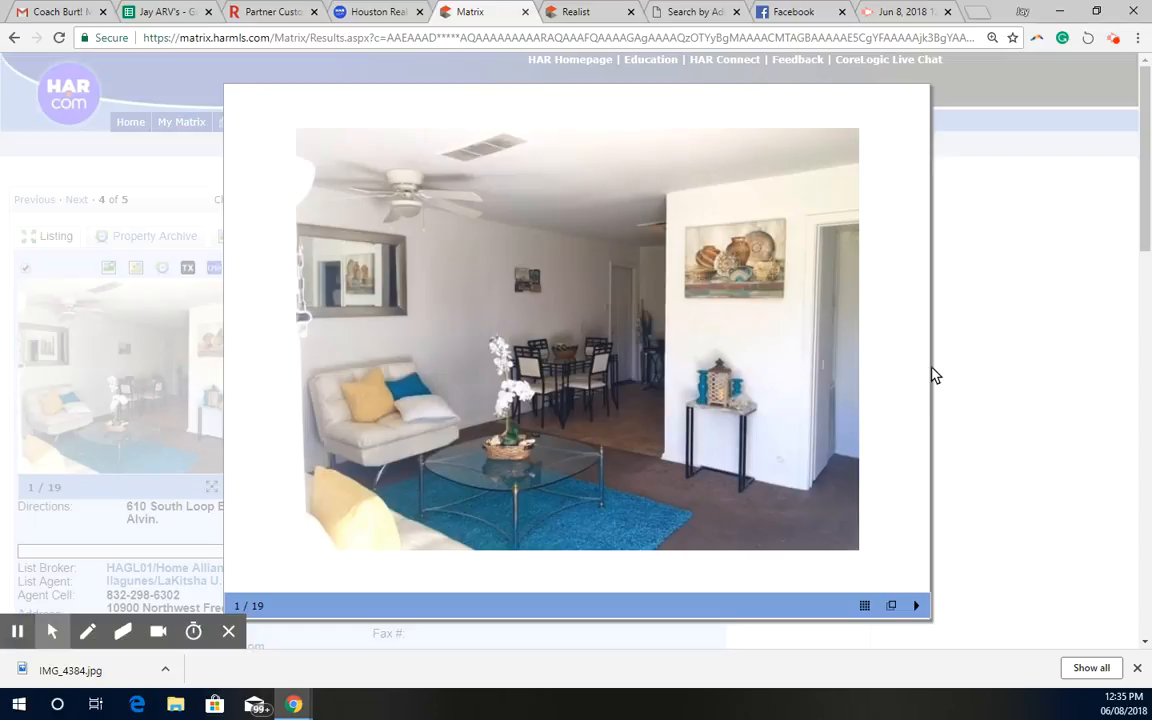
Step: Advance through the bathroom, bedroom and back porch photos to the back yard, then close the viewer
left_click(915, 352)
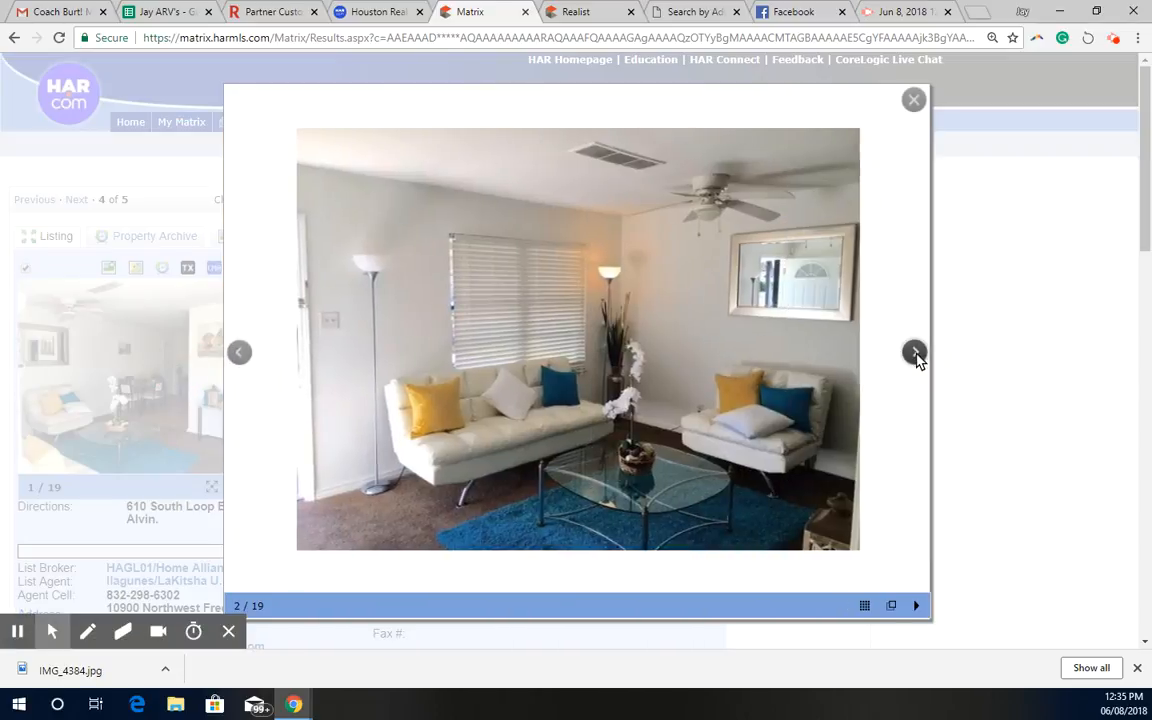
left_click(914, 352)
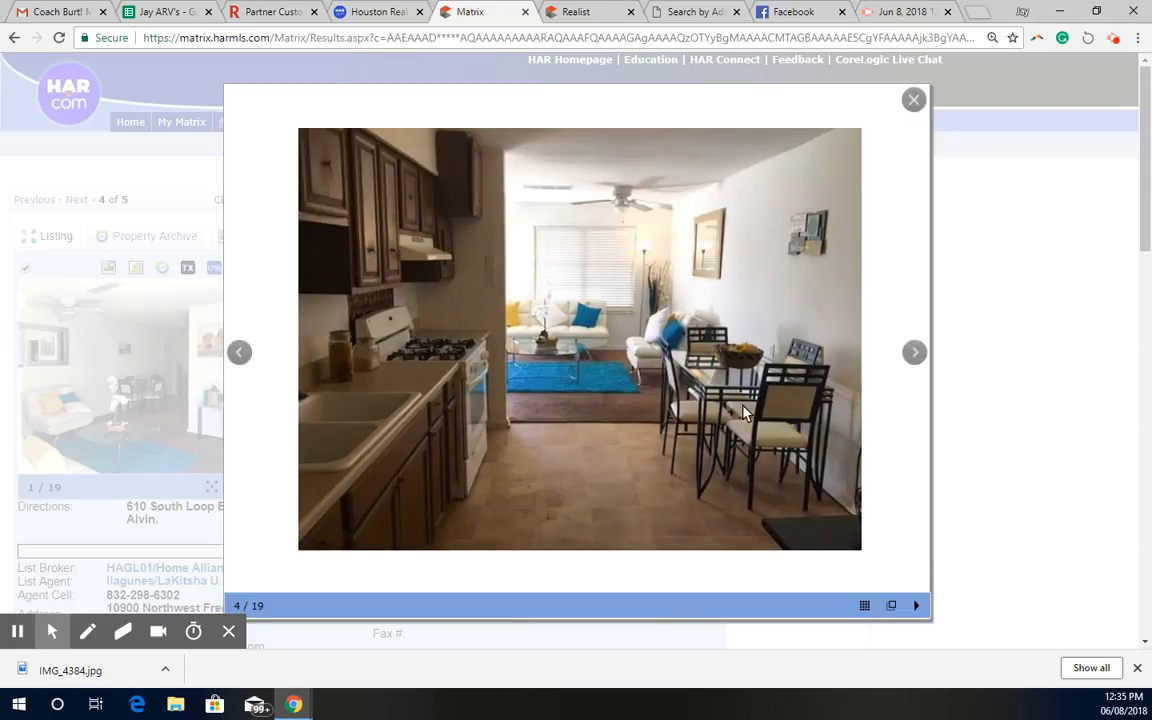
left_click(913, 352)
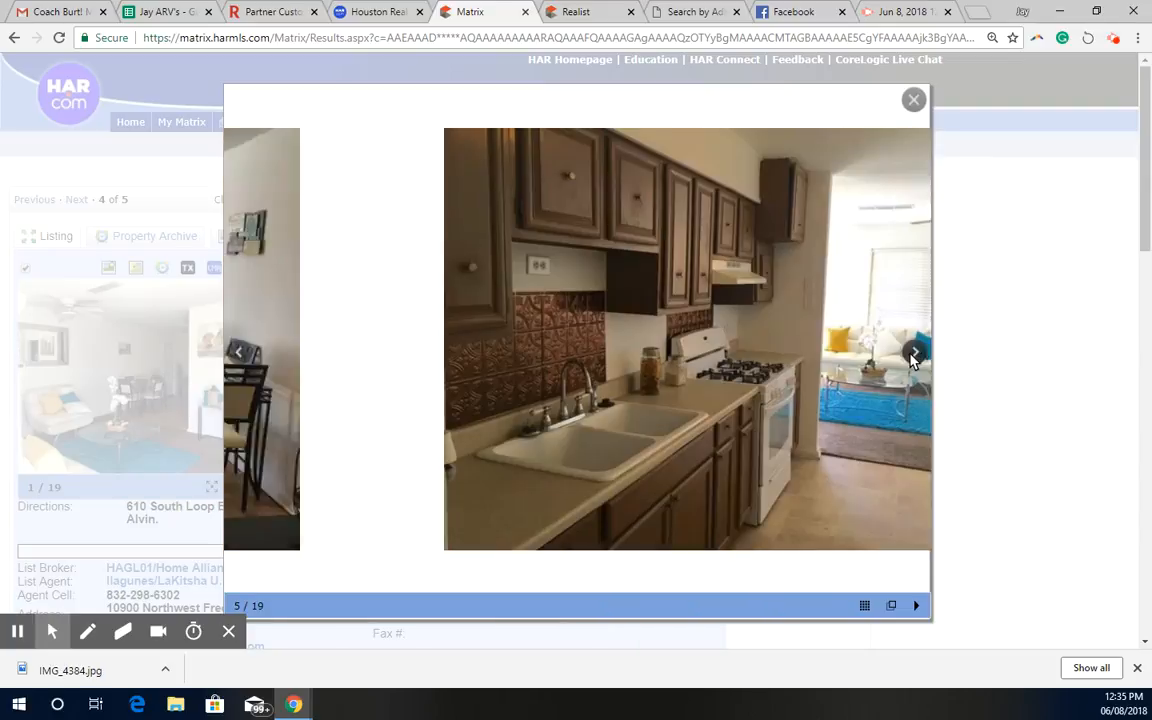
left_click(913, 352)
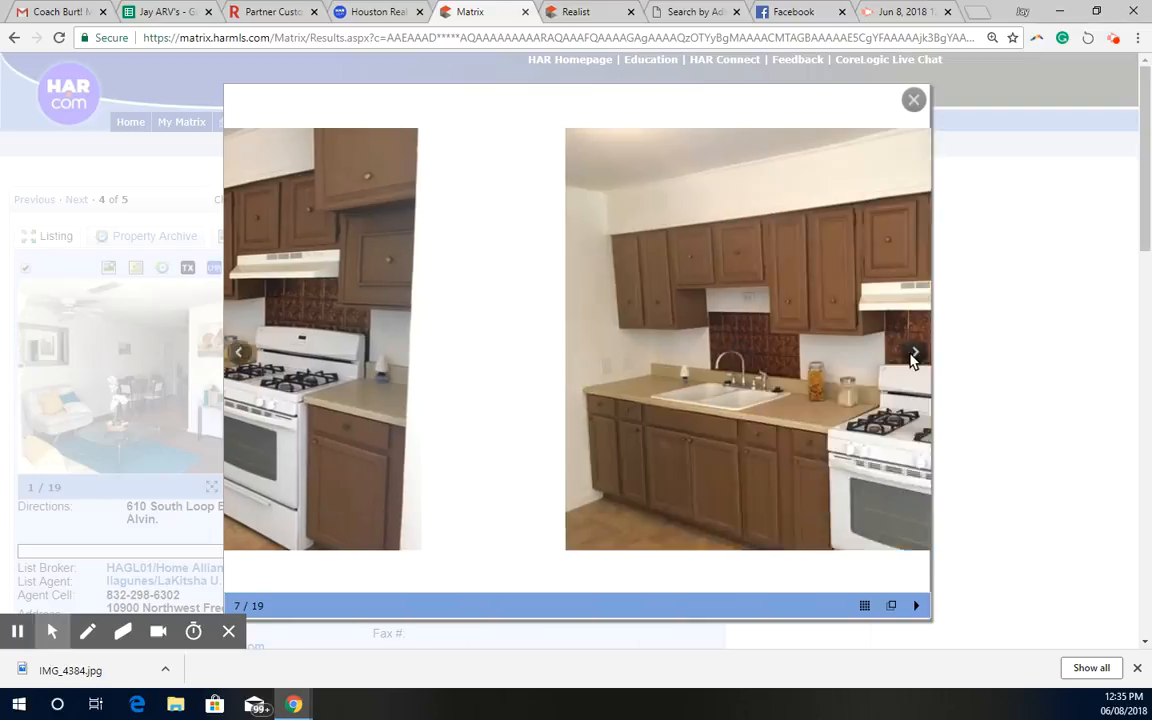
left_click(912, 353)
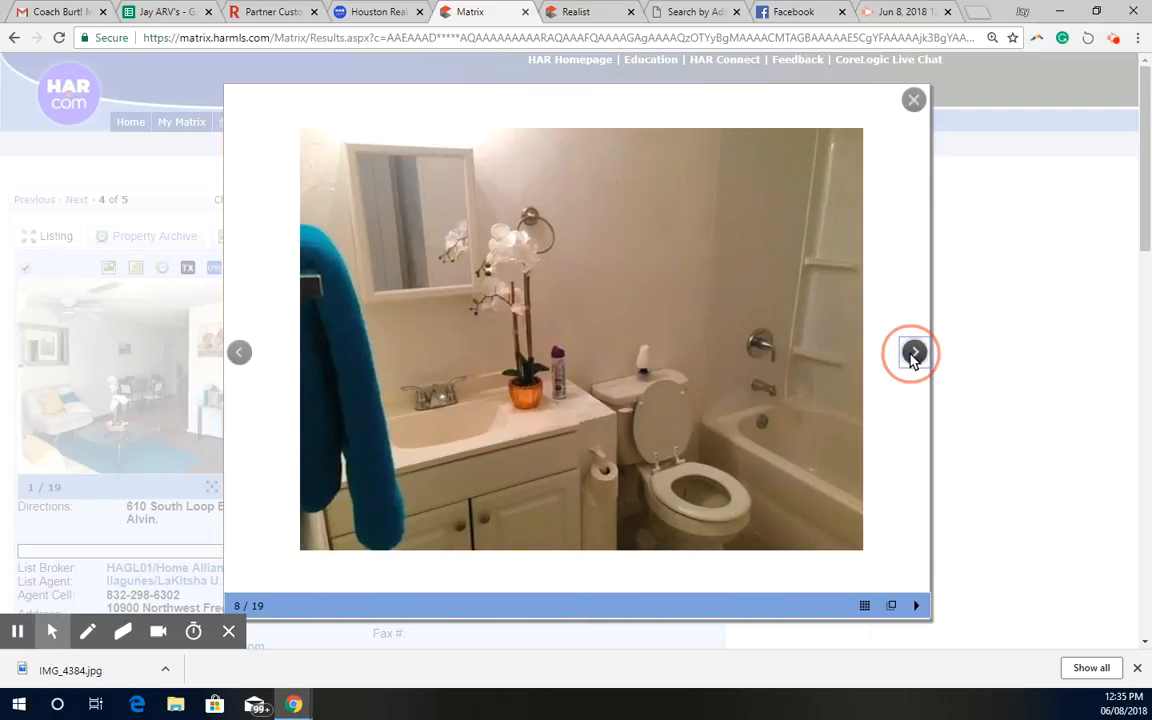
left_click(911, 353)
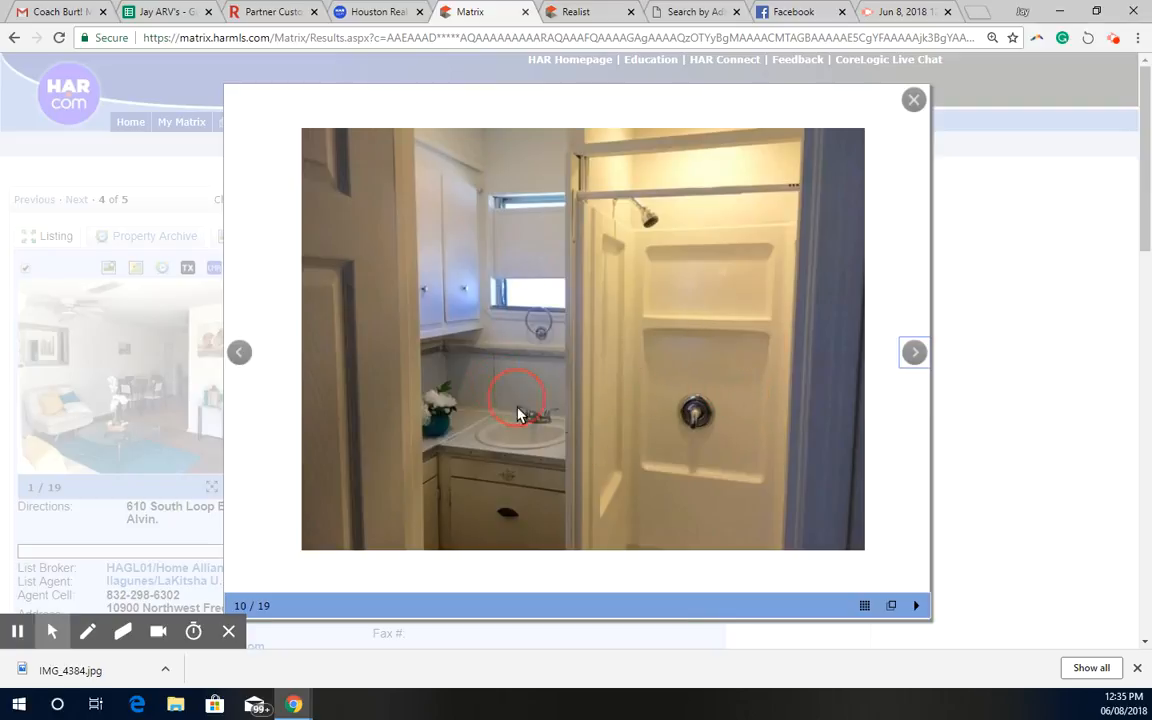
left_click(914, 352)
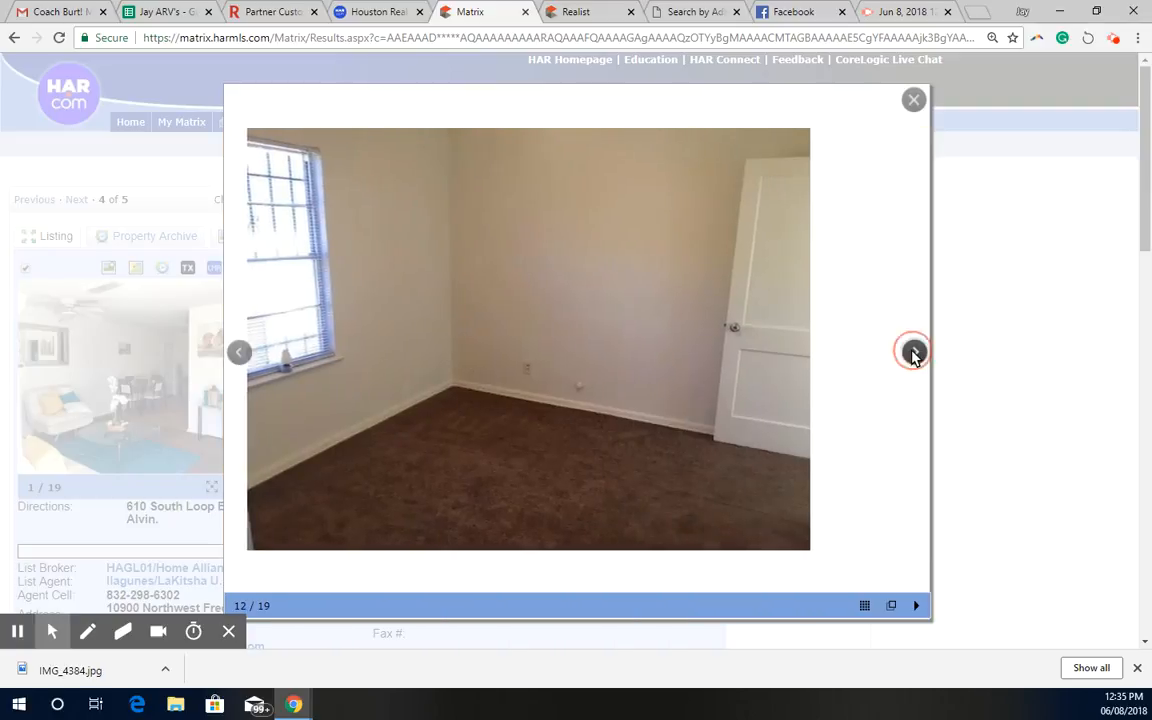
left_click(913, 351)
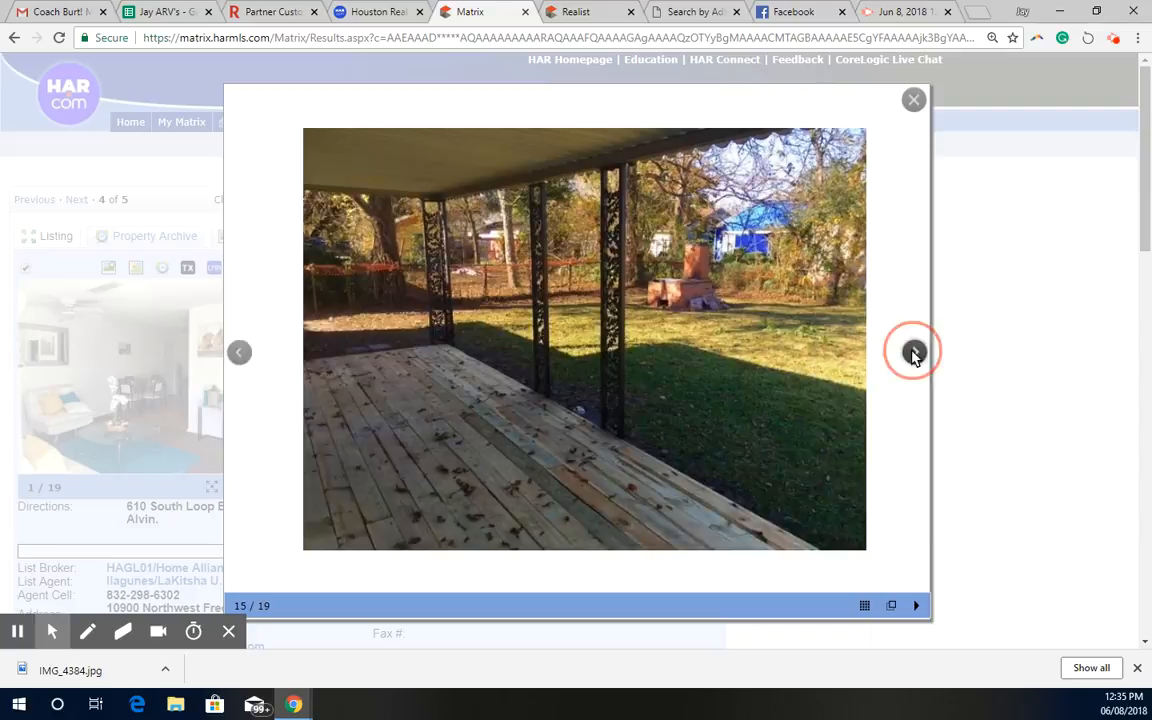
left_click(913, 351)
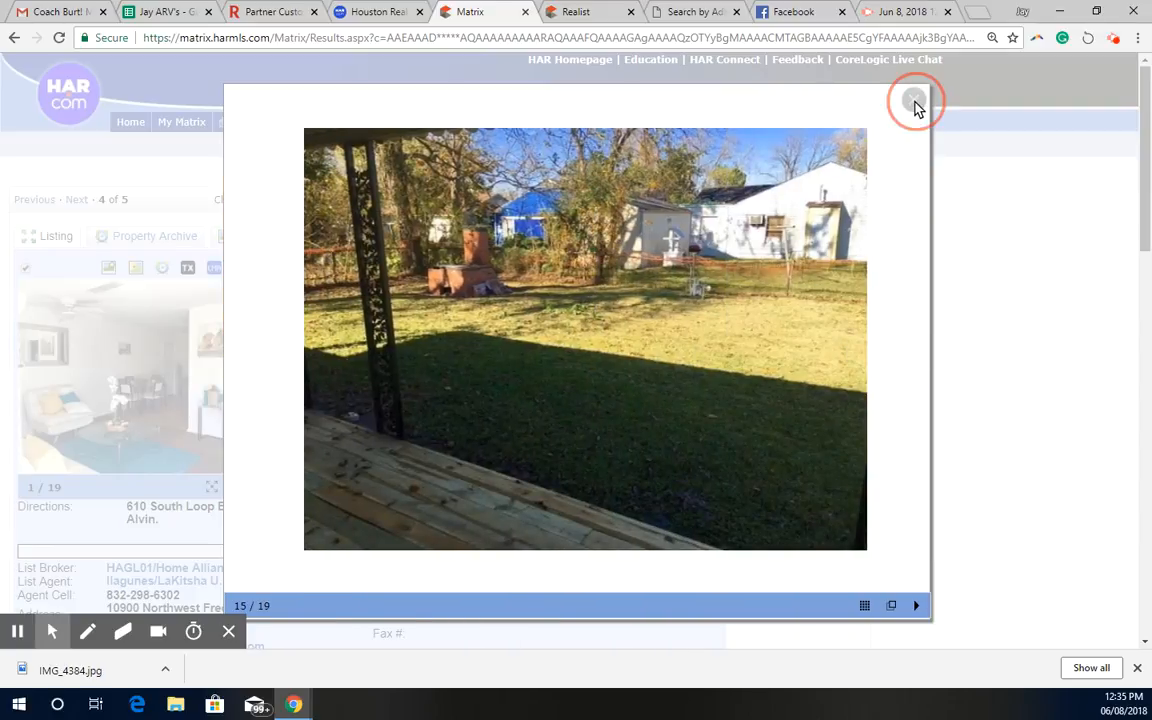
left_click(913, 101)
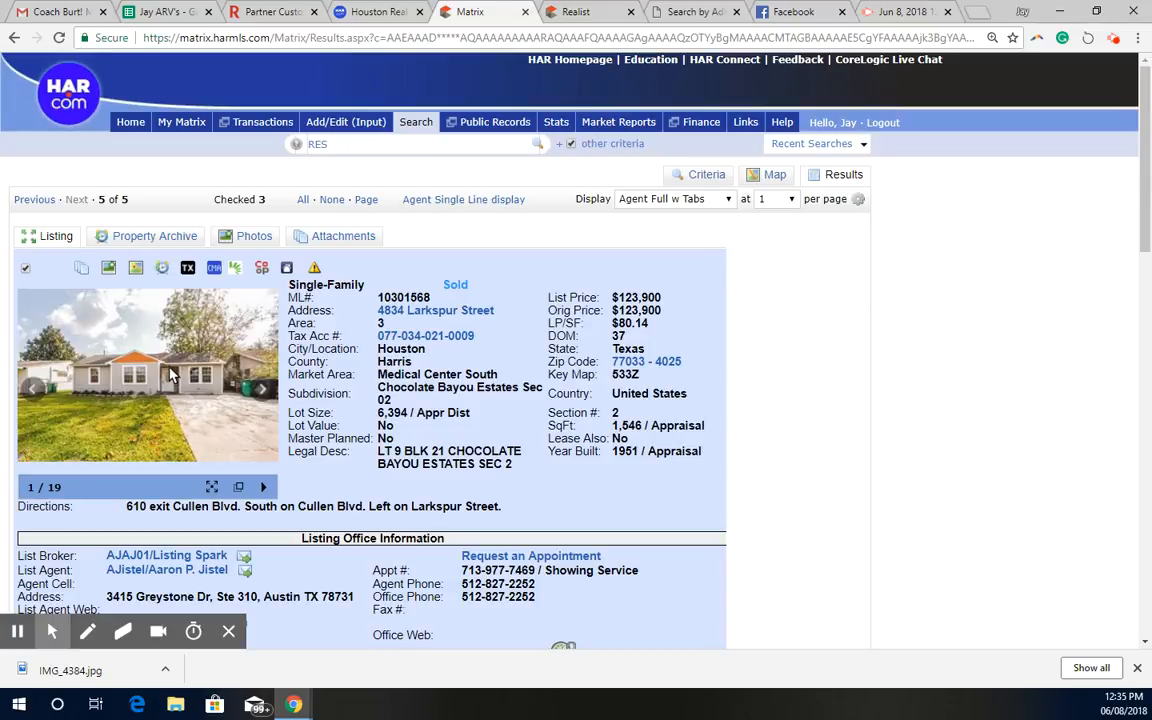
scroll("down", 3)
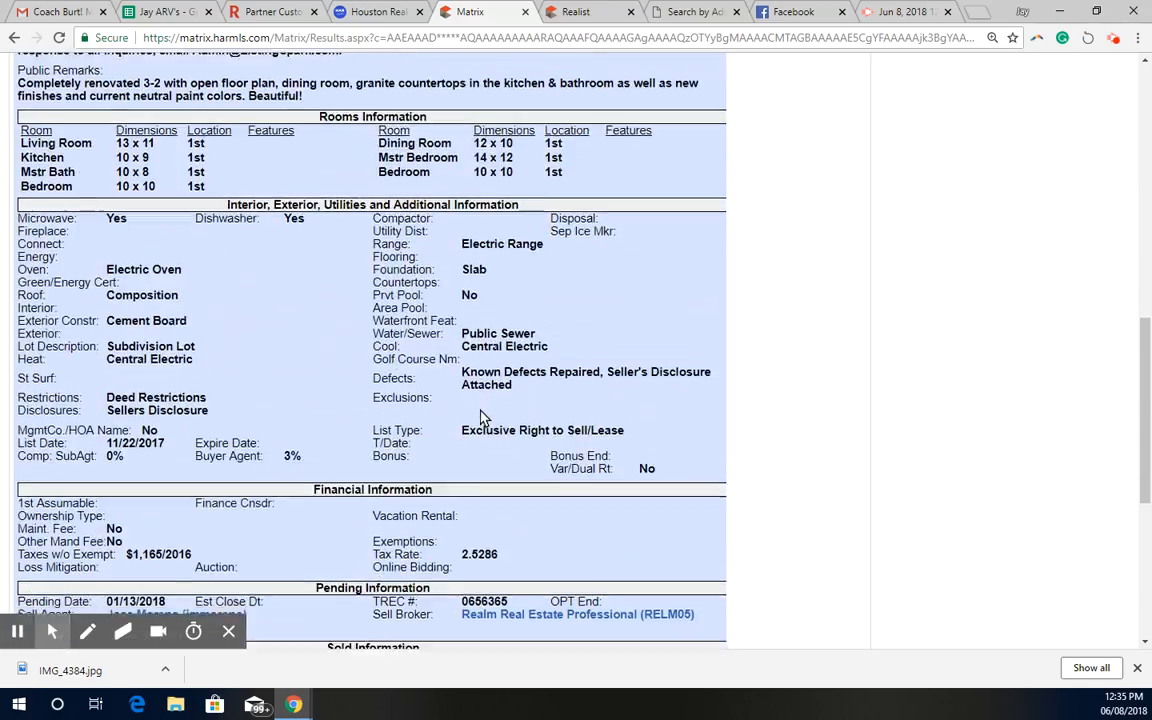
scroll("down", 3)
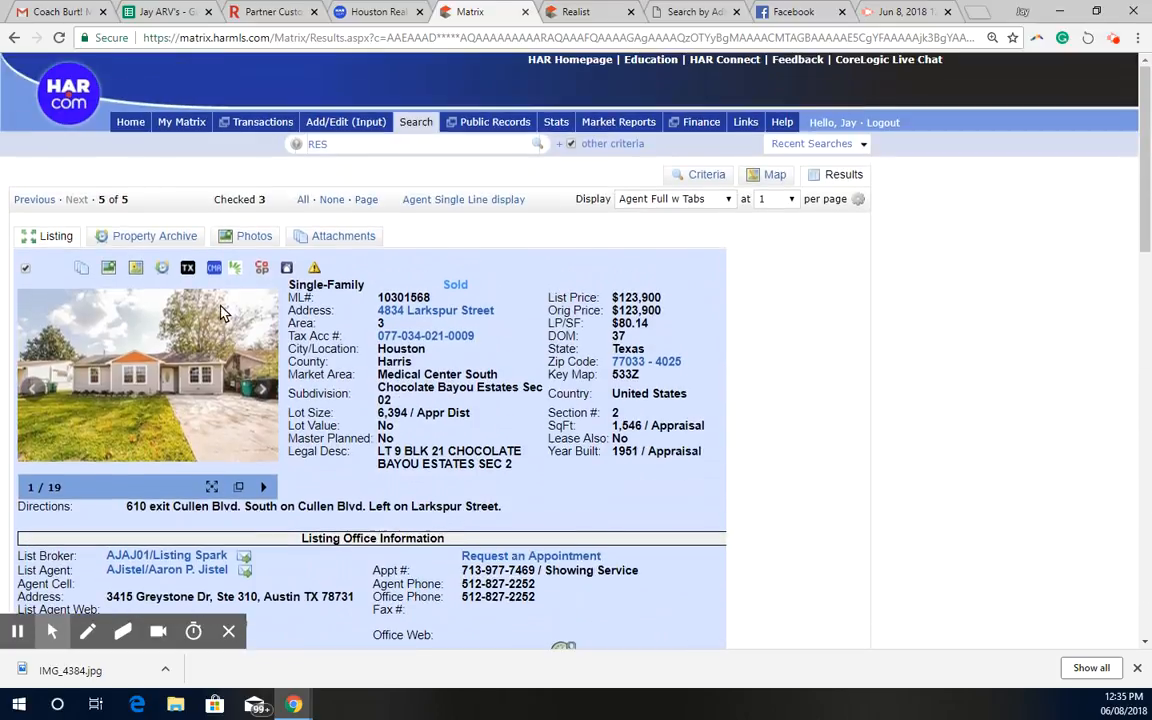
left_click(147, 374)
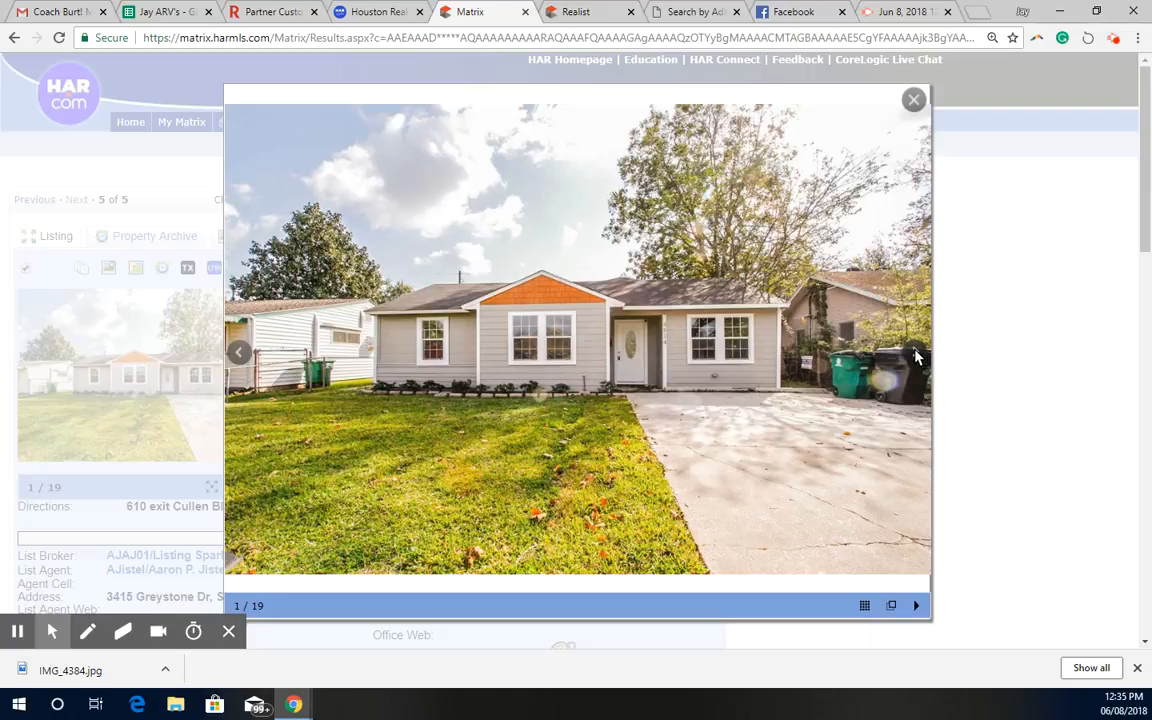
mouse_move(345, 365)
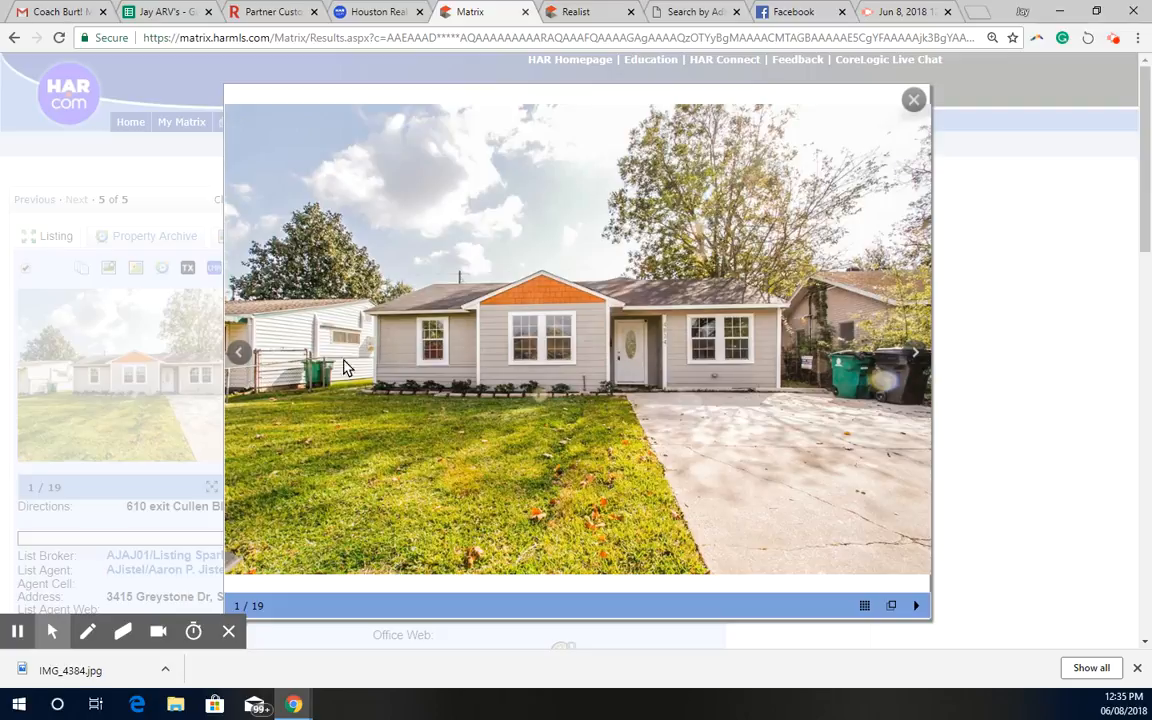
mouse_move(533, 430)
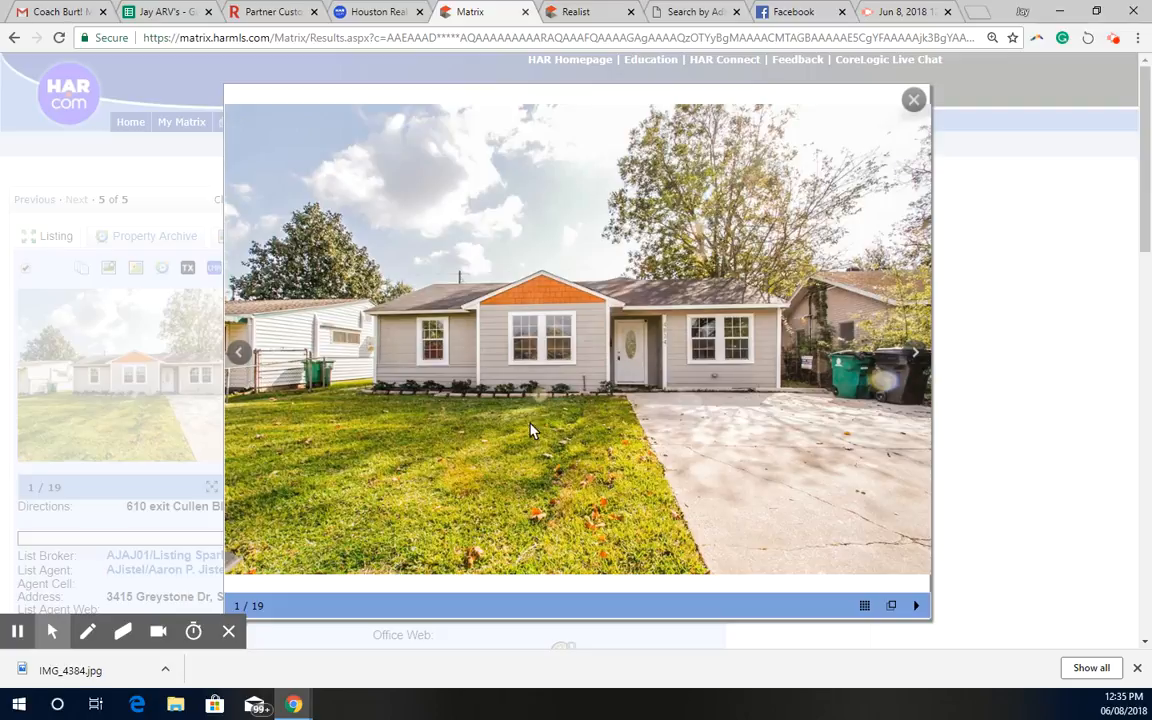
mouse_move(895, 355)
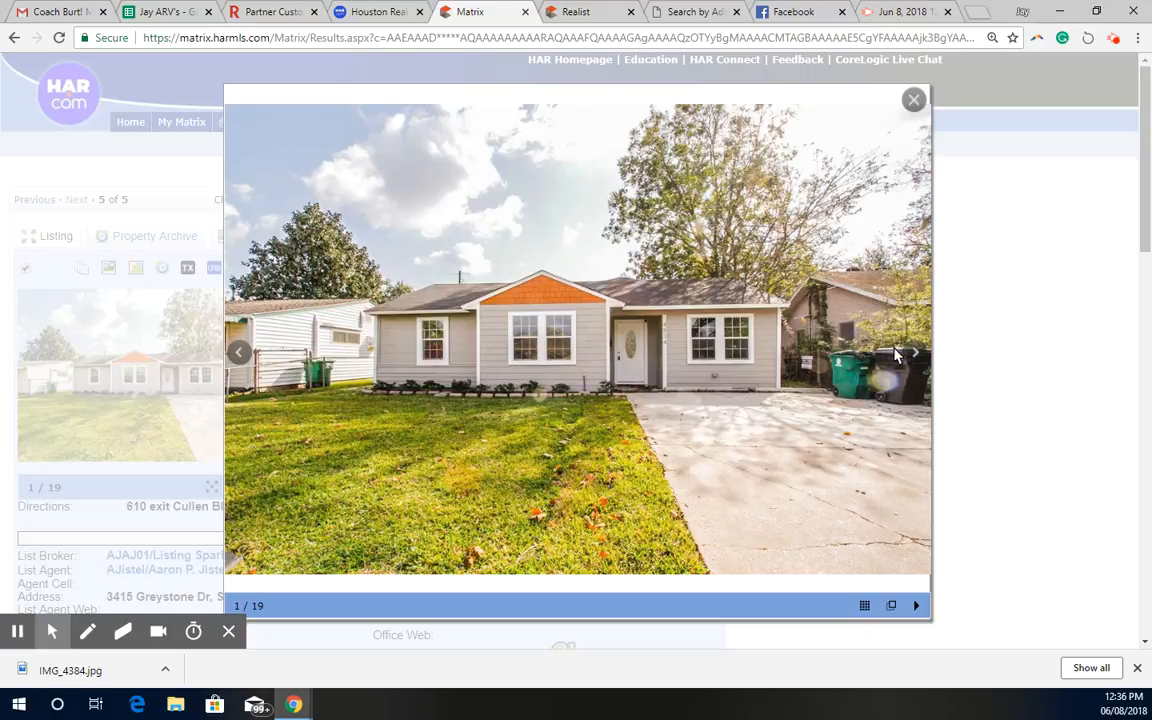
Step: Step through nine of the Larkspur Street comp's interior photos, then close the viewer
left_click(914, 352)
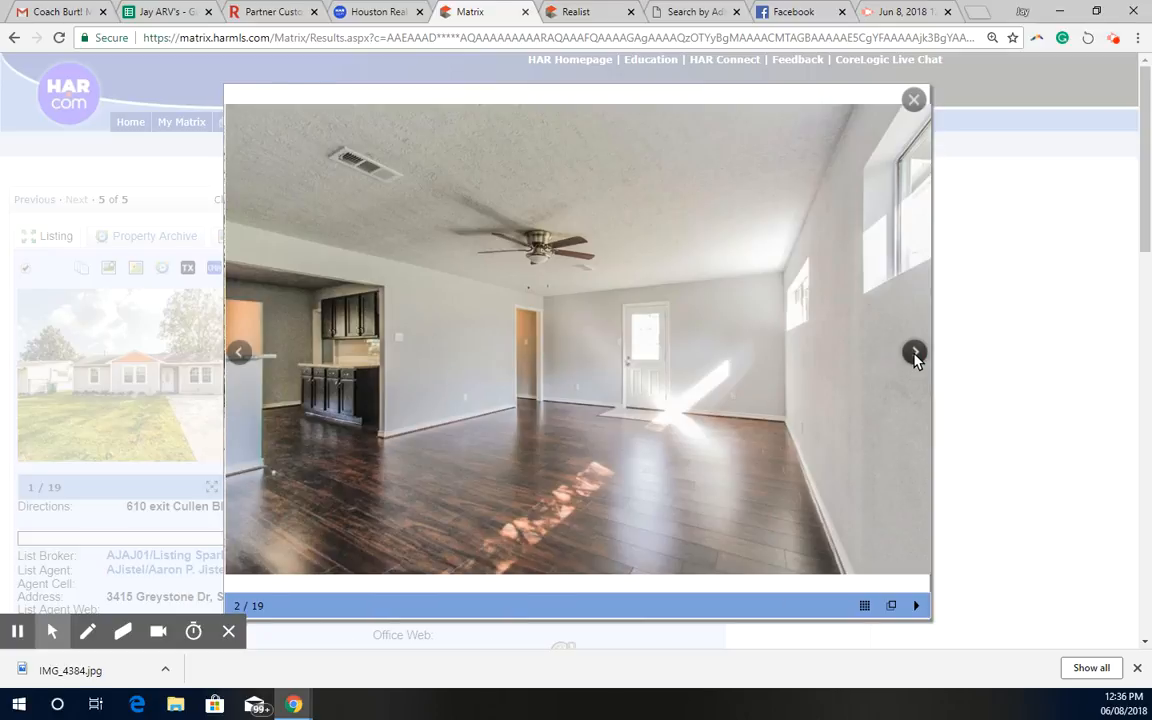
left_click(914, 352)
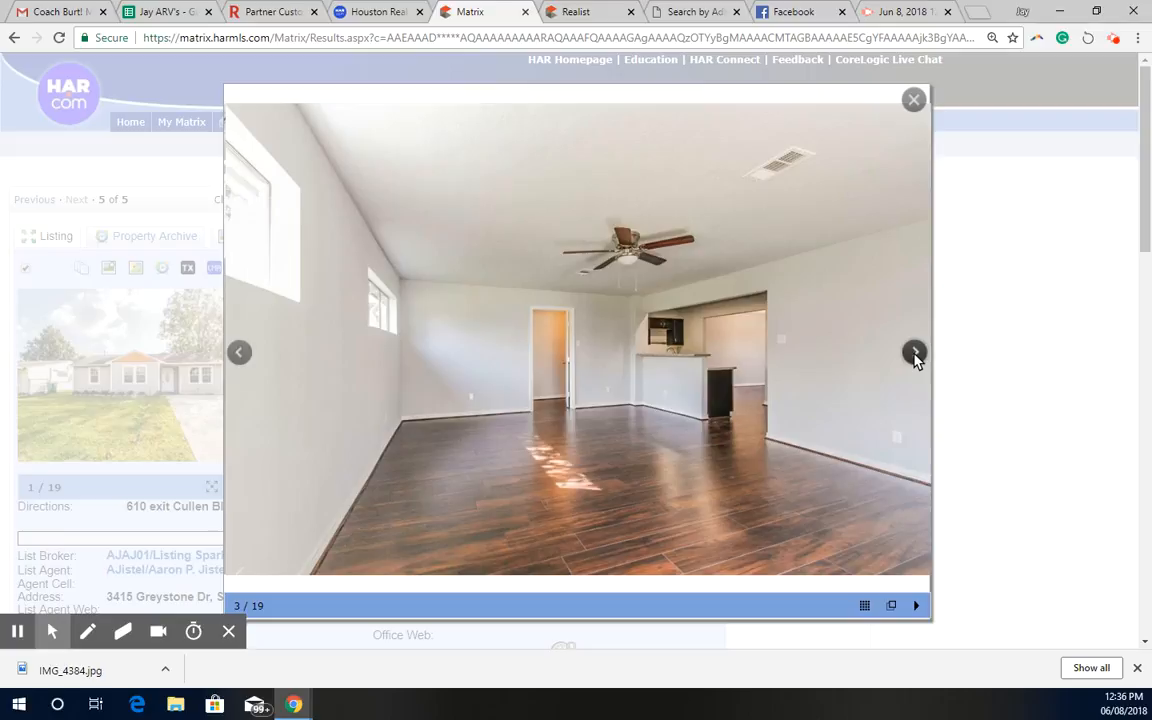
left_click(913, 352)
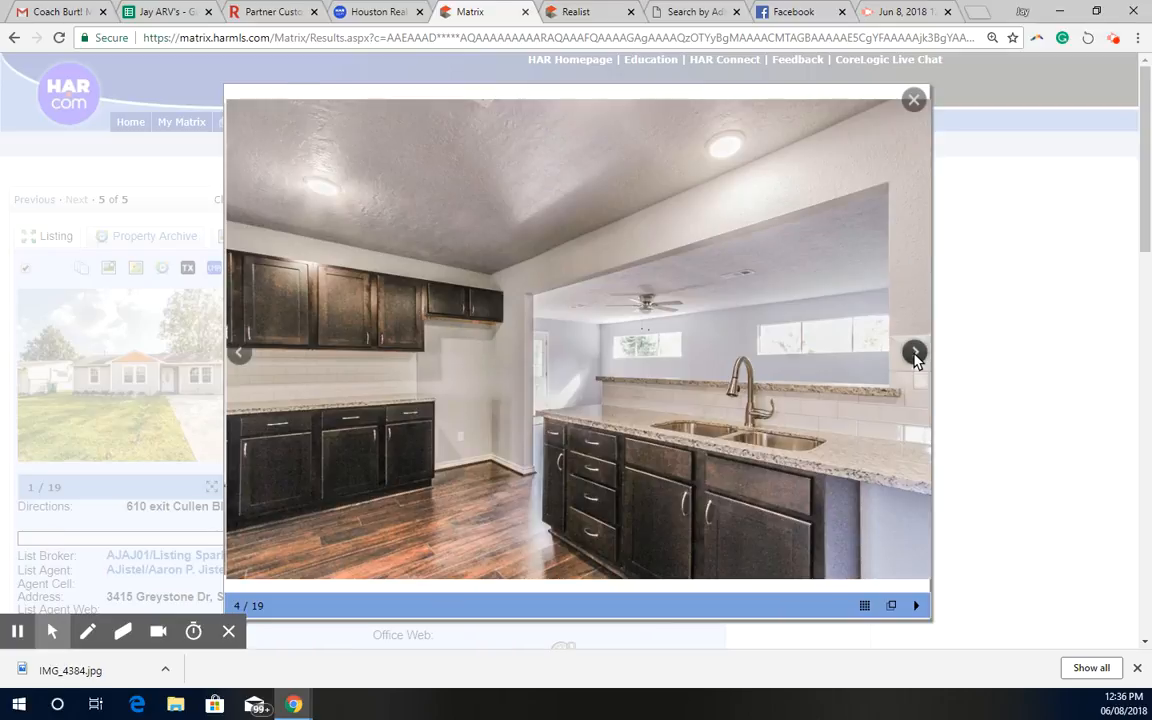
left_click(914, 352)
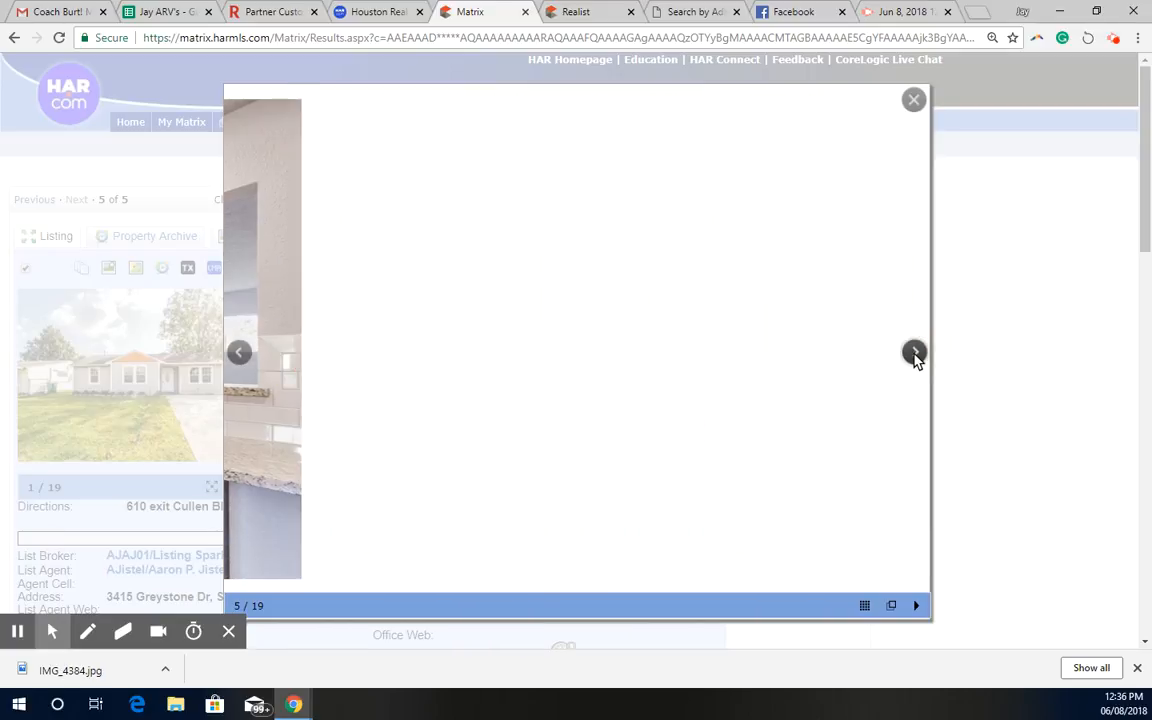
left_click(914, 352)
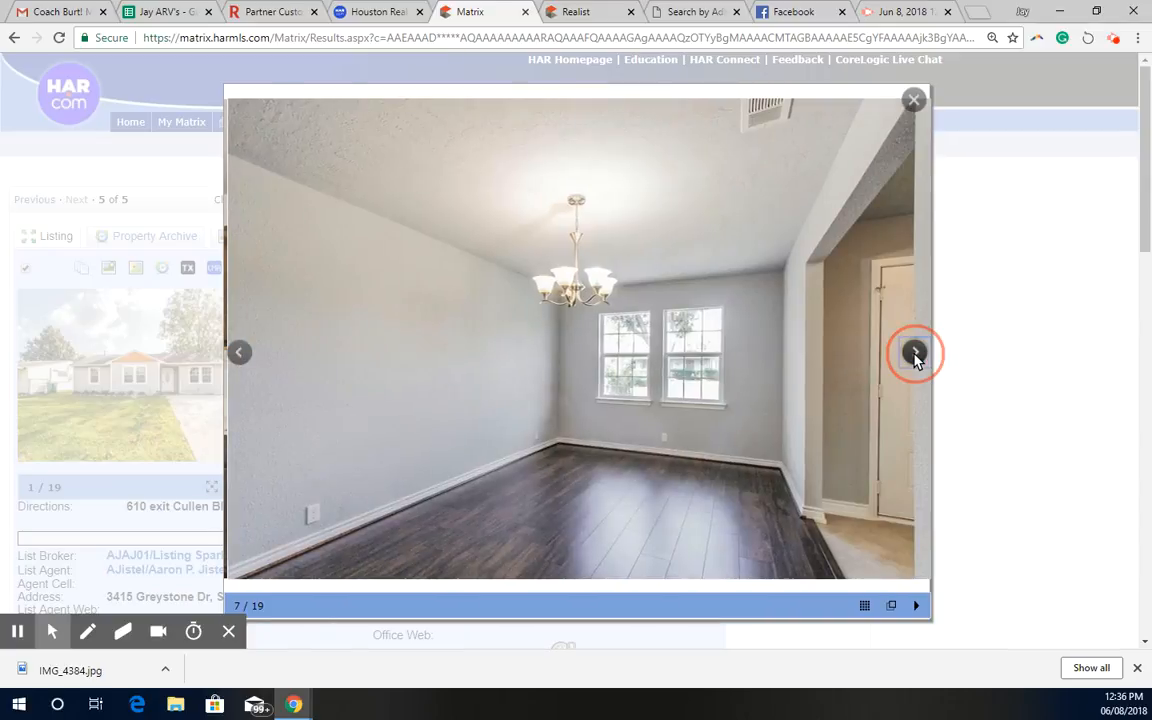
left_click(914, 352)
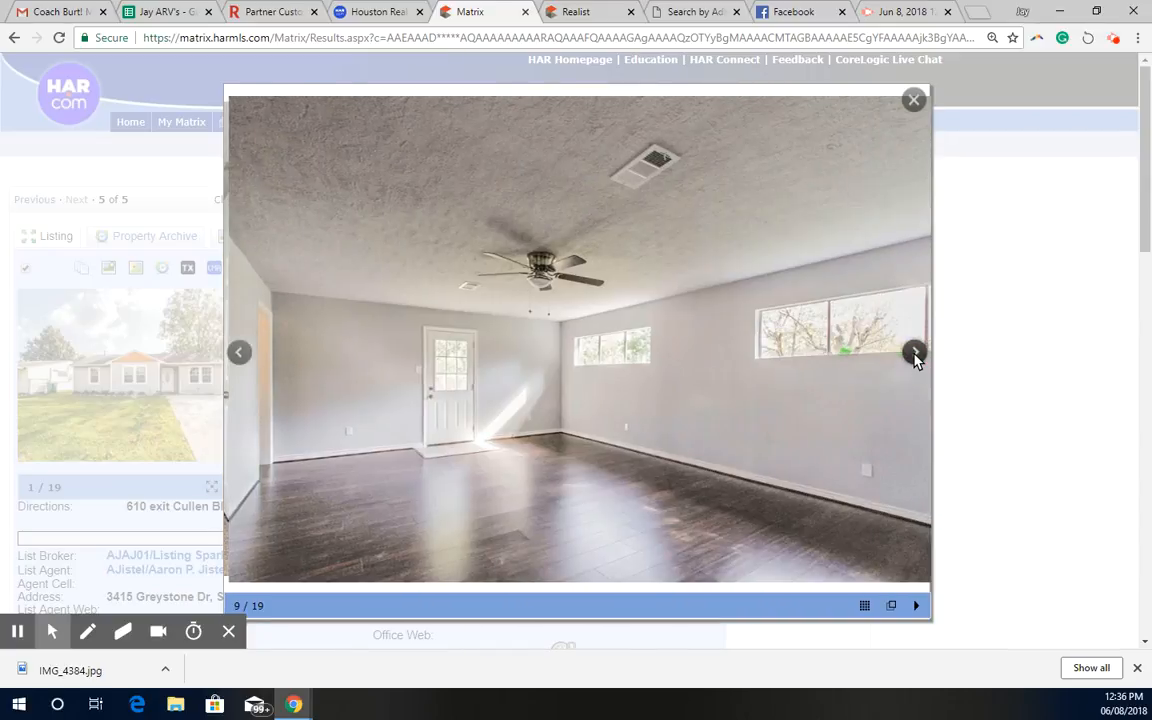
left_click(913, 353)
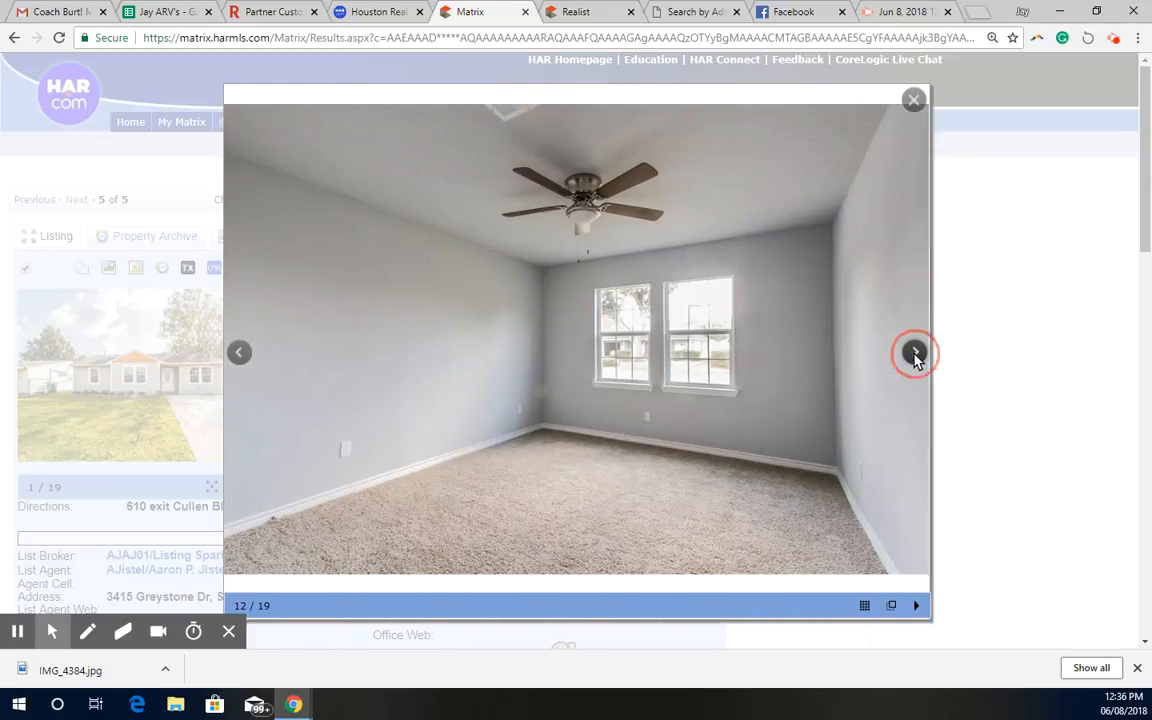
left_click(913, 353)
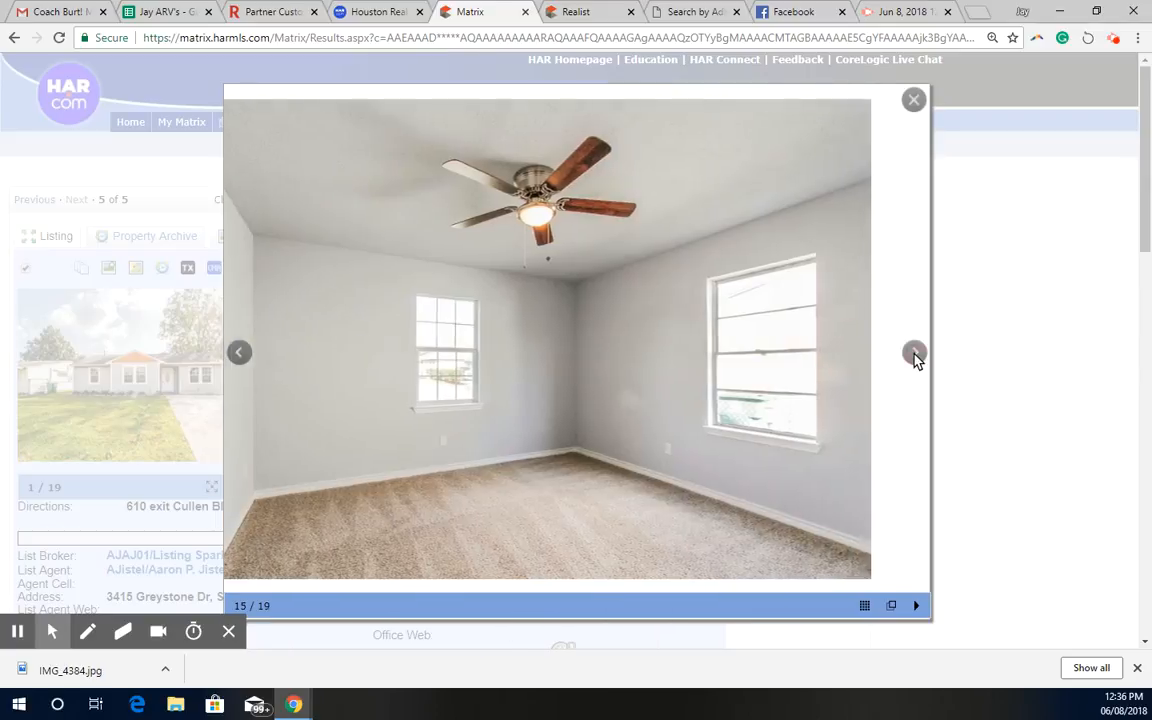
left_click(913, 352)
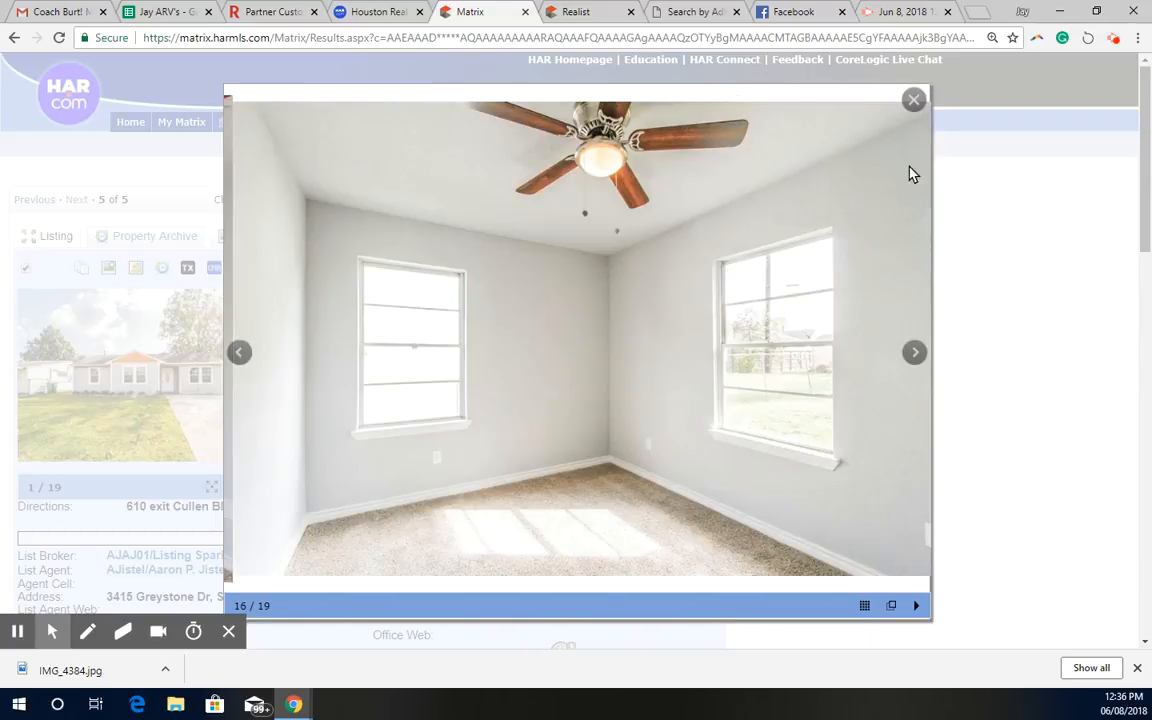
left_click(912, 99)
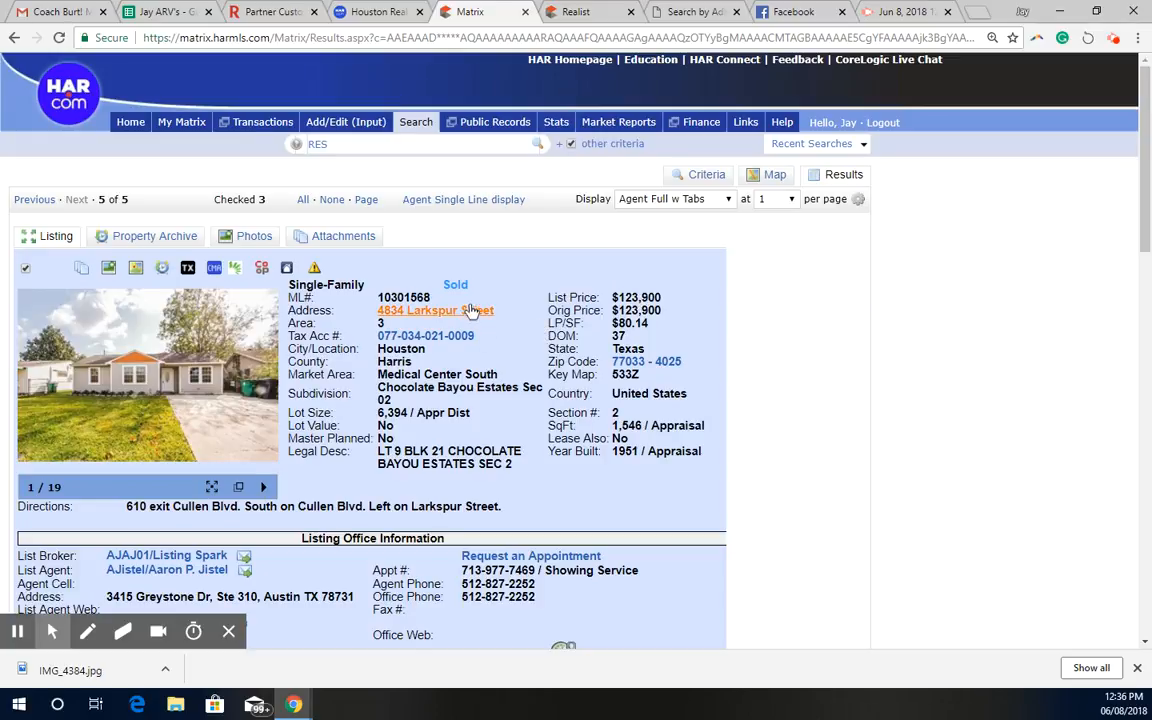
mouse_move(520, 280)
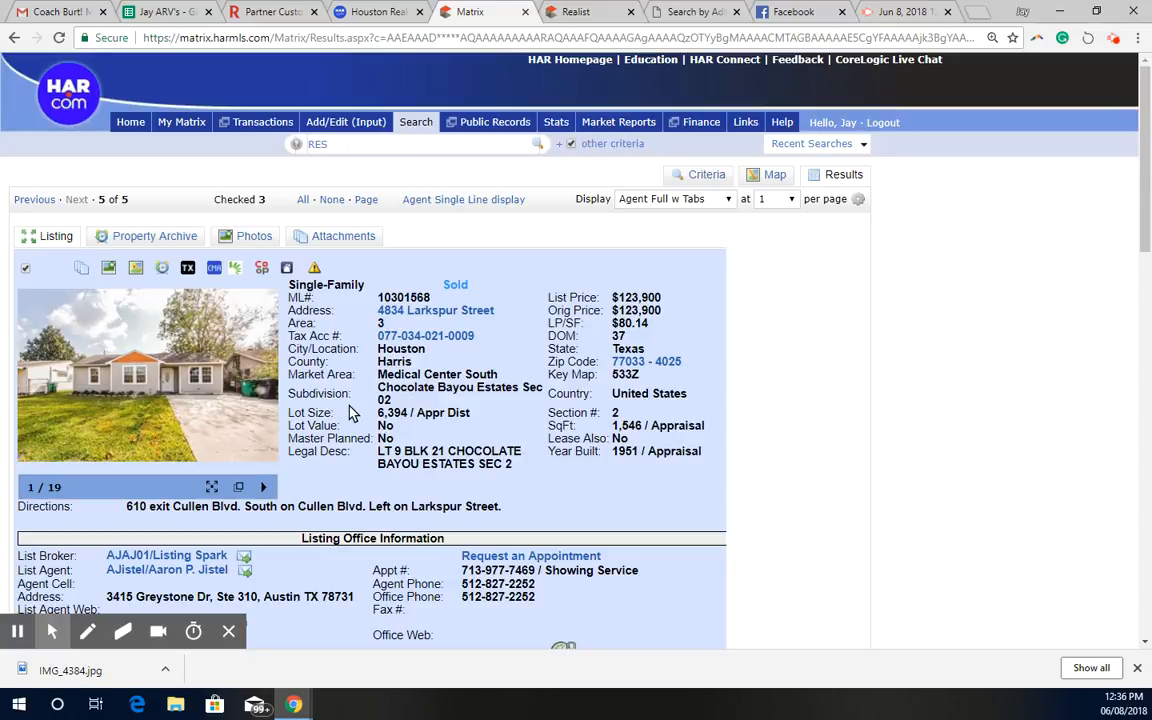
Step: Scroll the Larkspur Street sold listing details and open the Search menu's search types
scroll("down", 3)
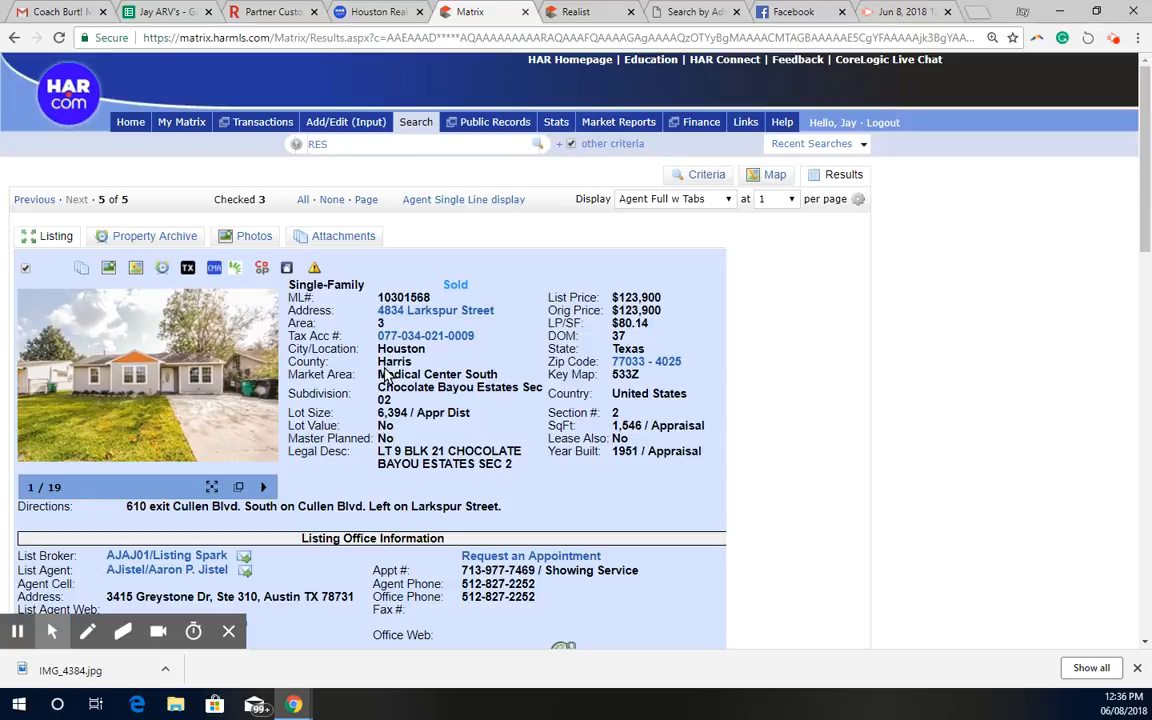
left_click(416, 122)
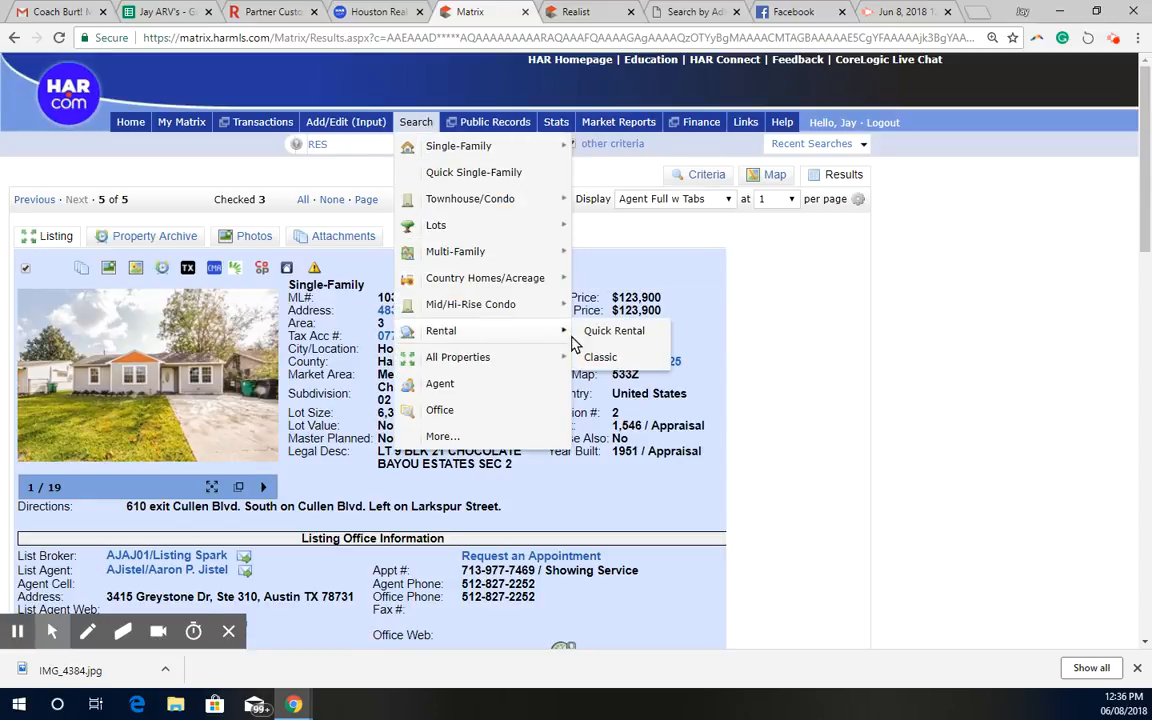
left_click(613, 331)
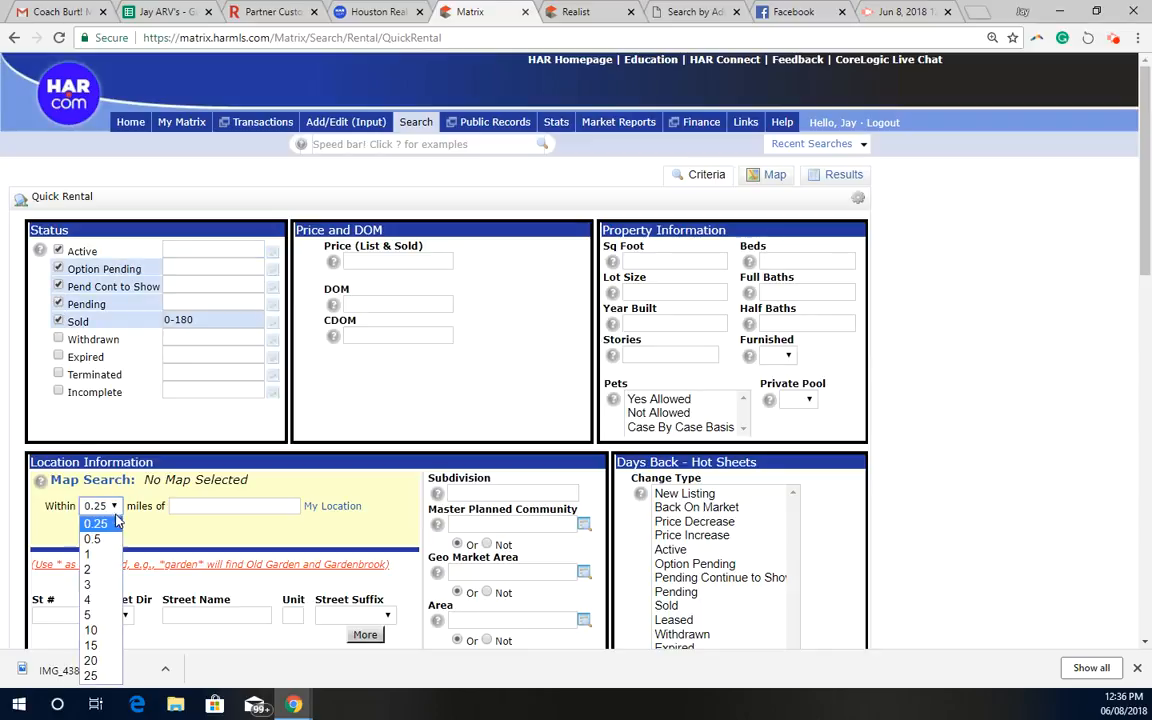
left_click(87, 554)
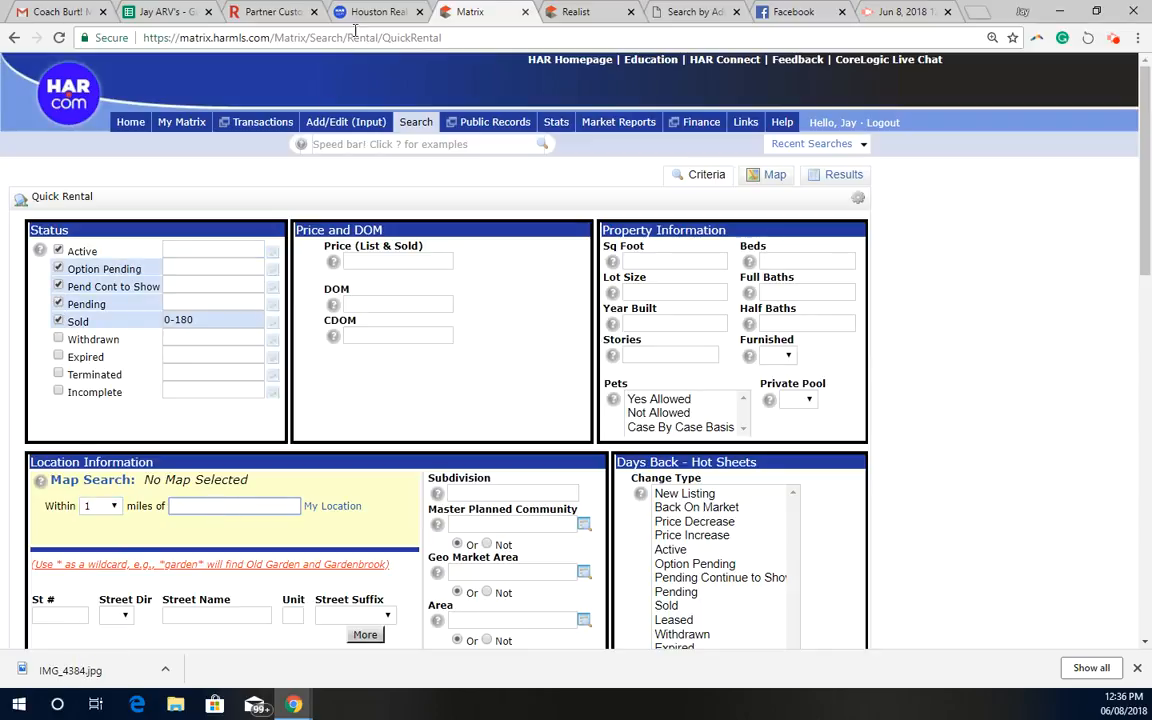
left_click(575, 11)
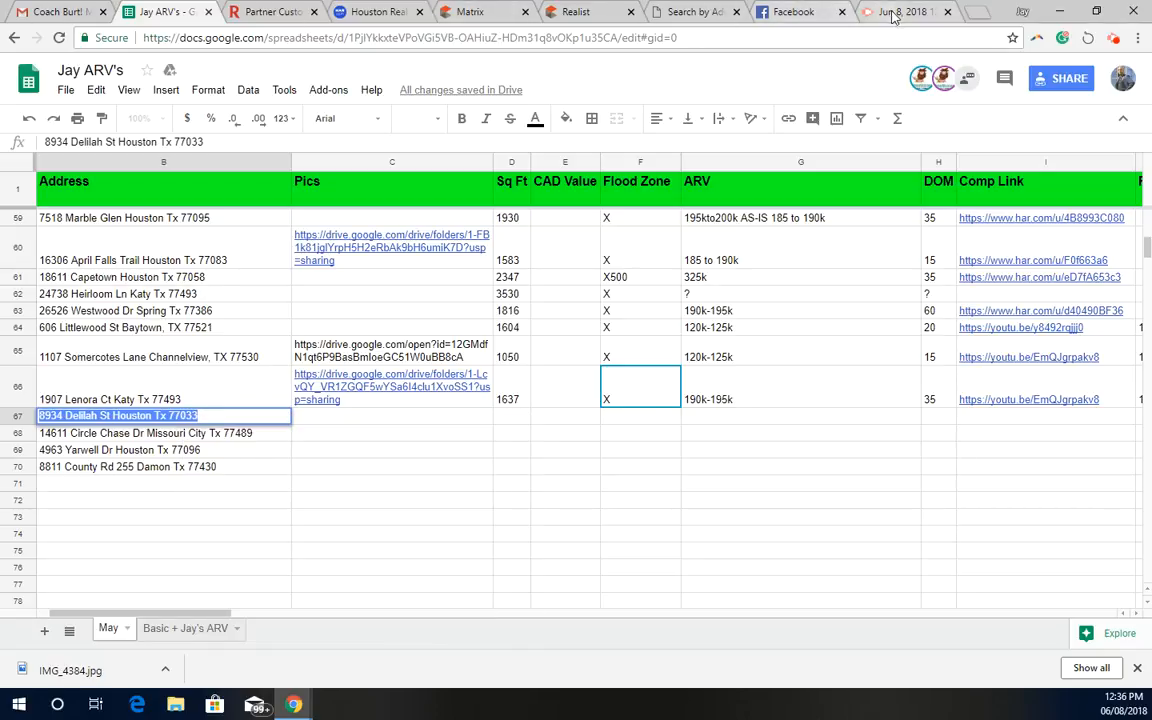
left_click(470, 11)
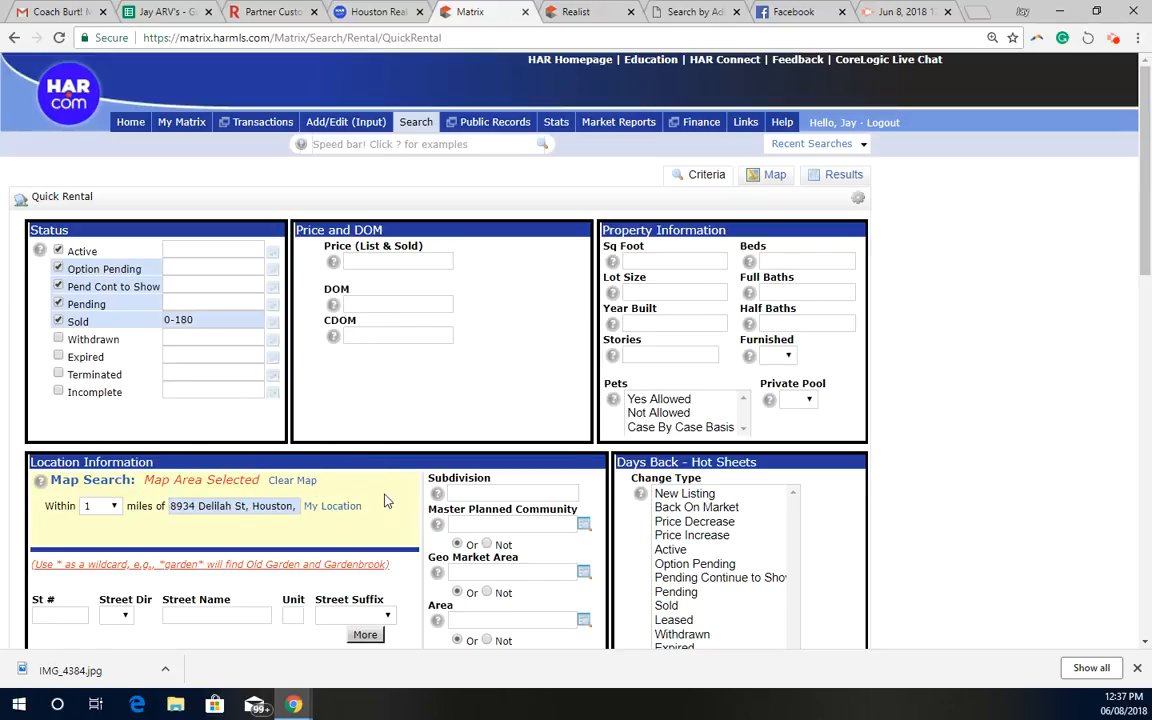
Step: Scroll to the form's bottom and refresh the match count, showing 64 rentals
scroll("down", 3)
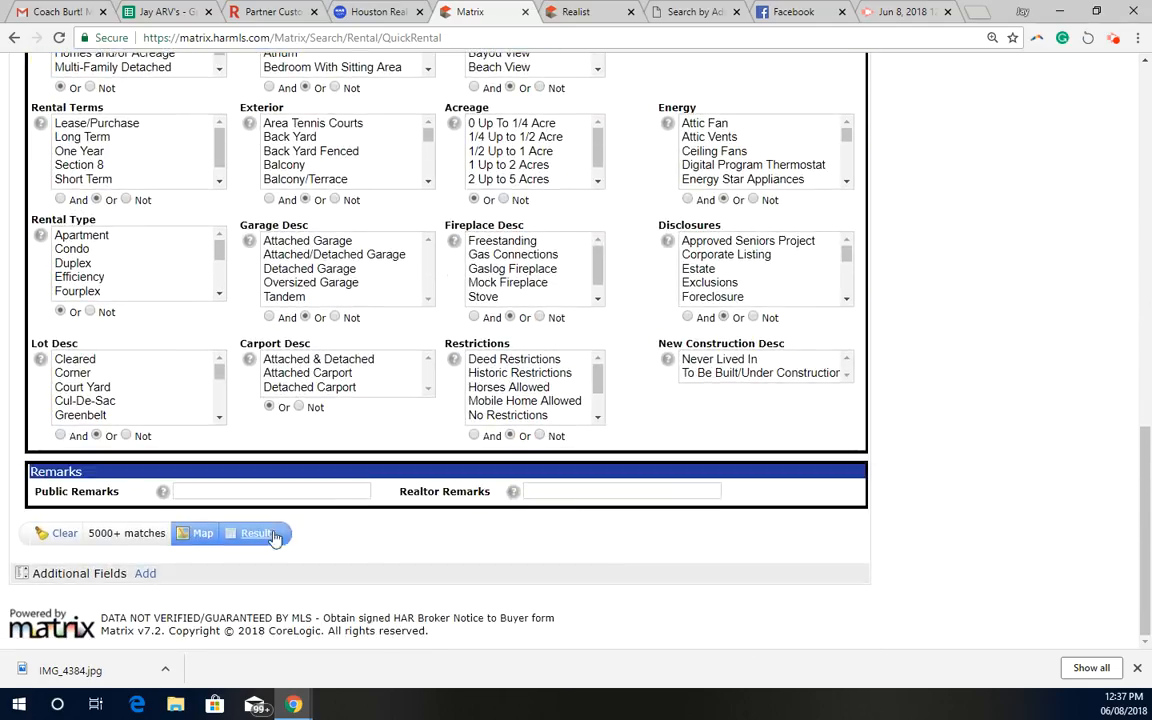
left_click(258, 533)
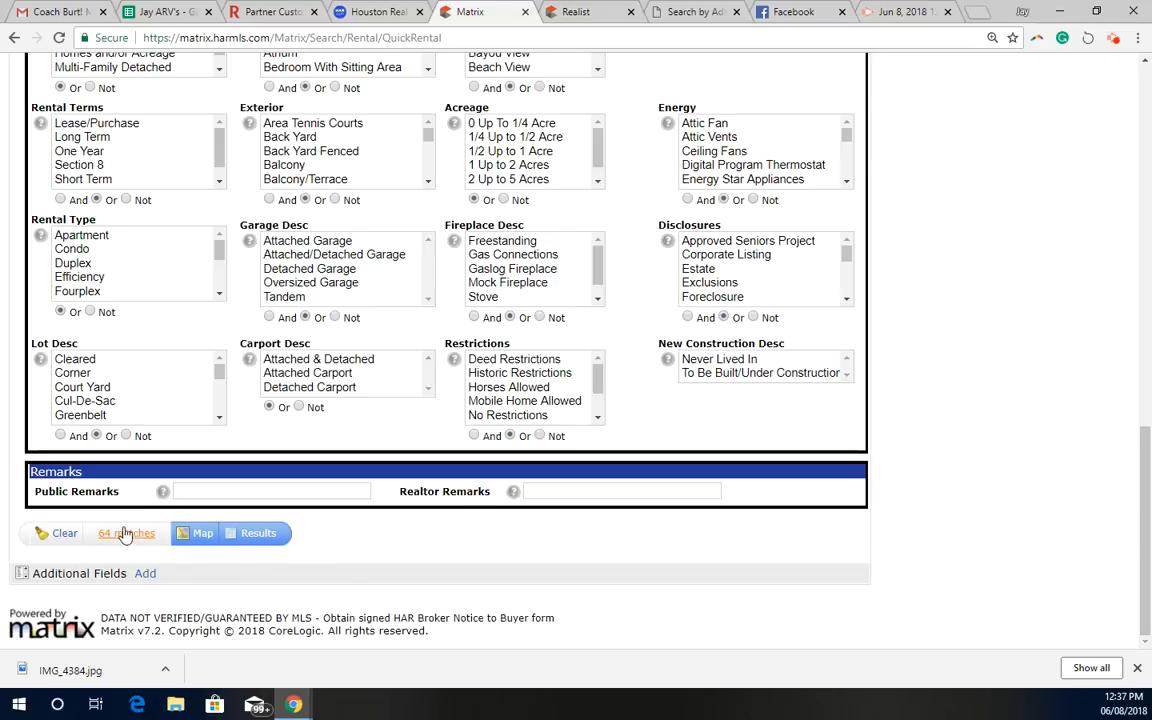
mouse_move(127, 533)
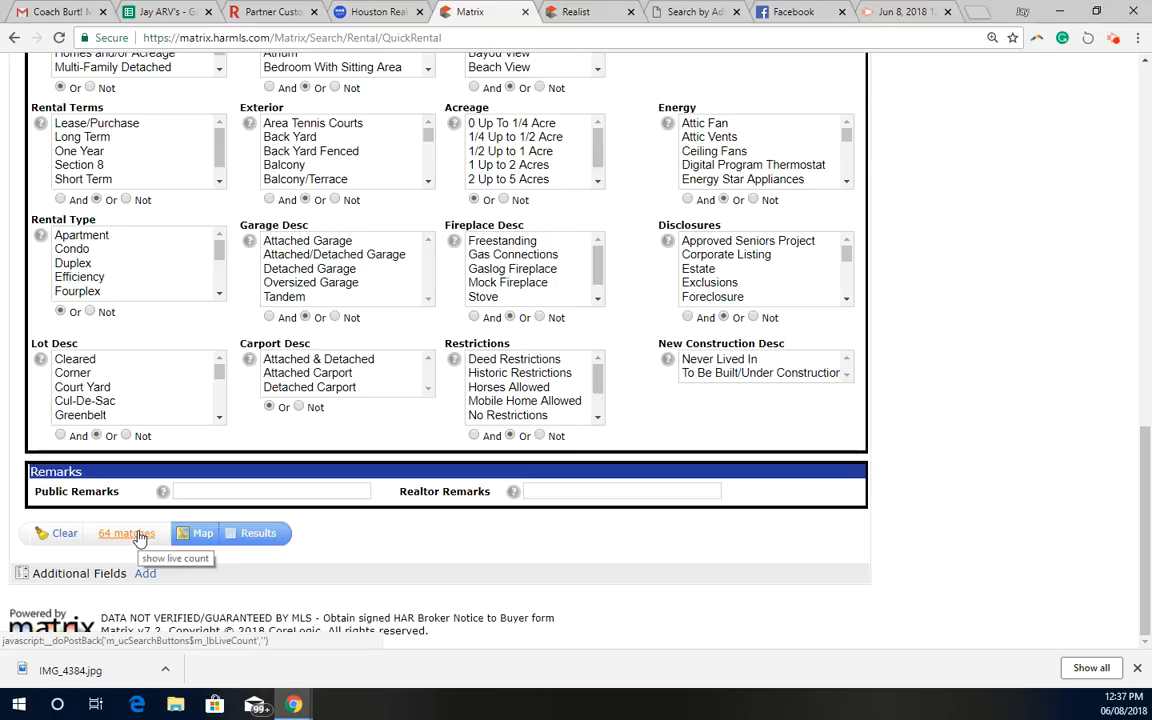
mouse_move(517, 546)
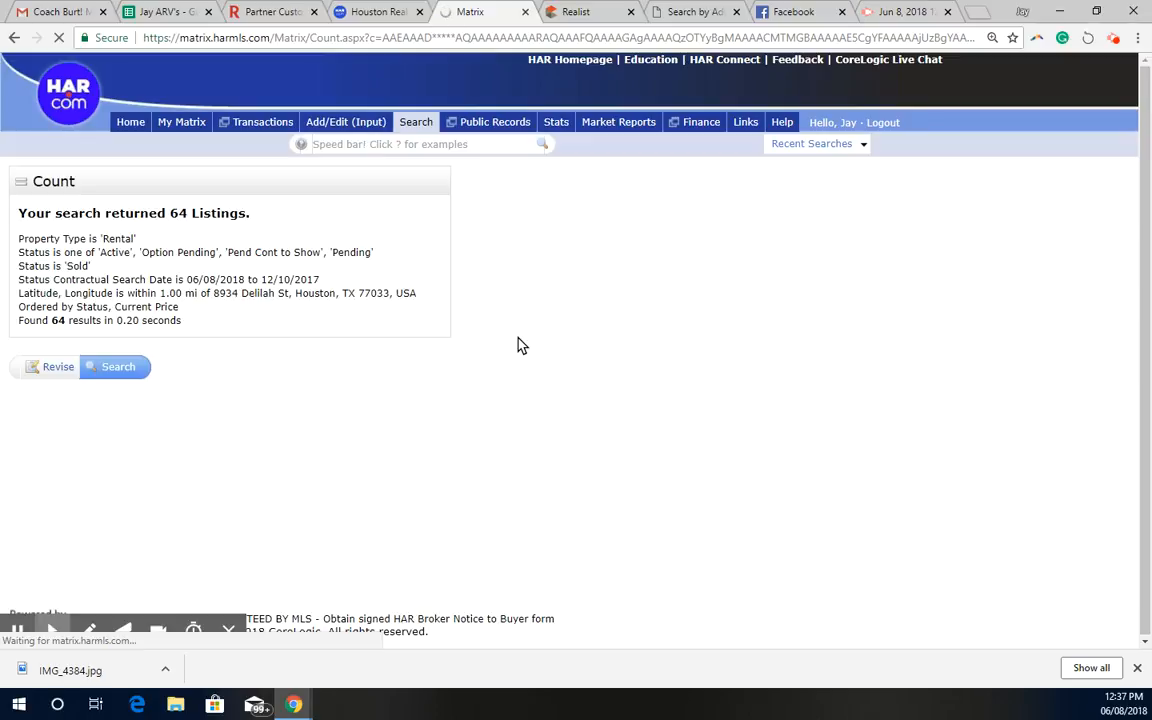
mouse_move(185, 366)
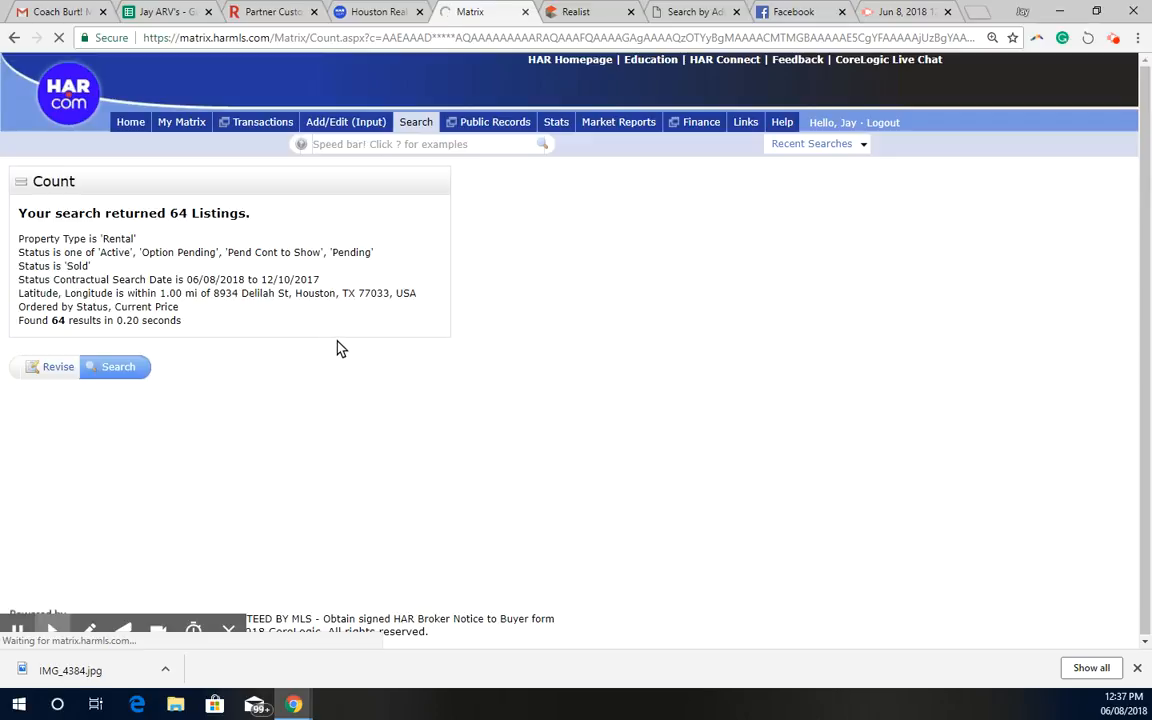
Step: Run the Quick Rental search to list the 64 rentals with distance, rent and square footage
left_click(117, 366)
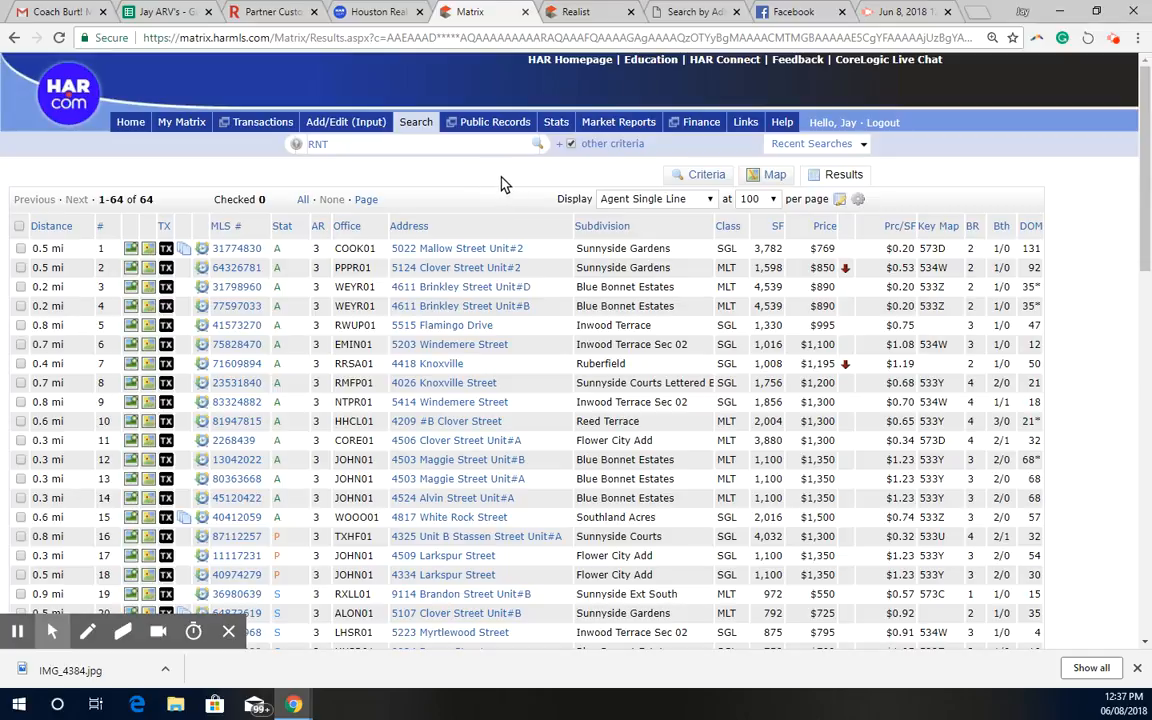
scroll("down", 3)
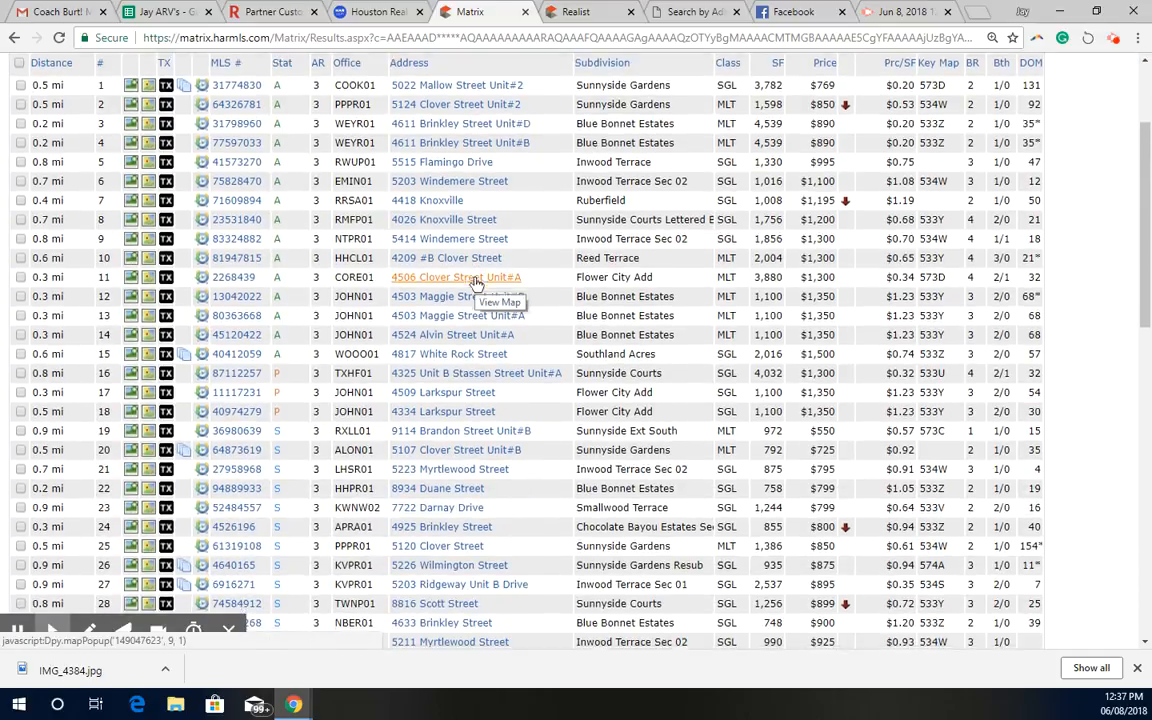
scroll("down", 3)
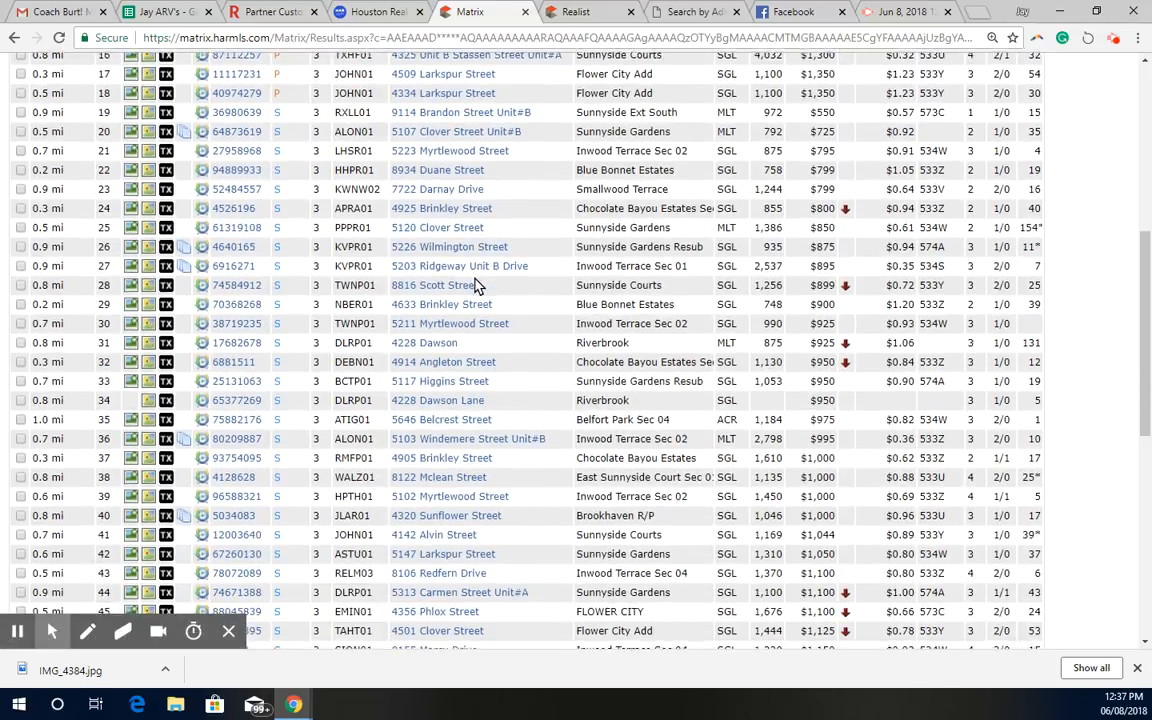
scroll("down", 3)
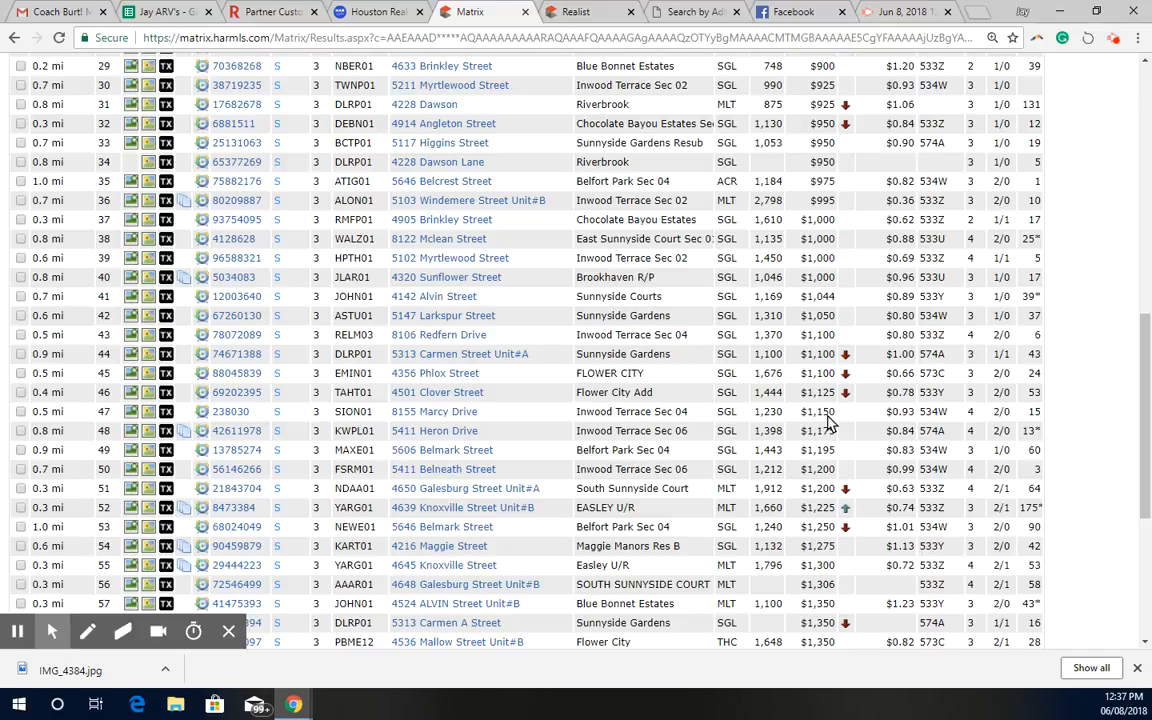
mouse_move(718, 435)
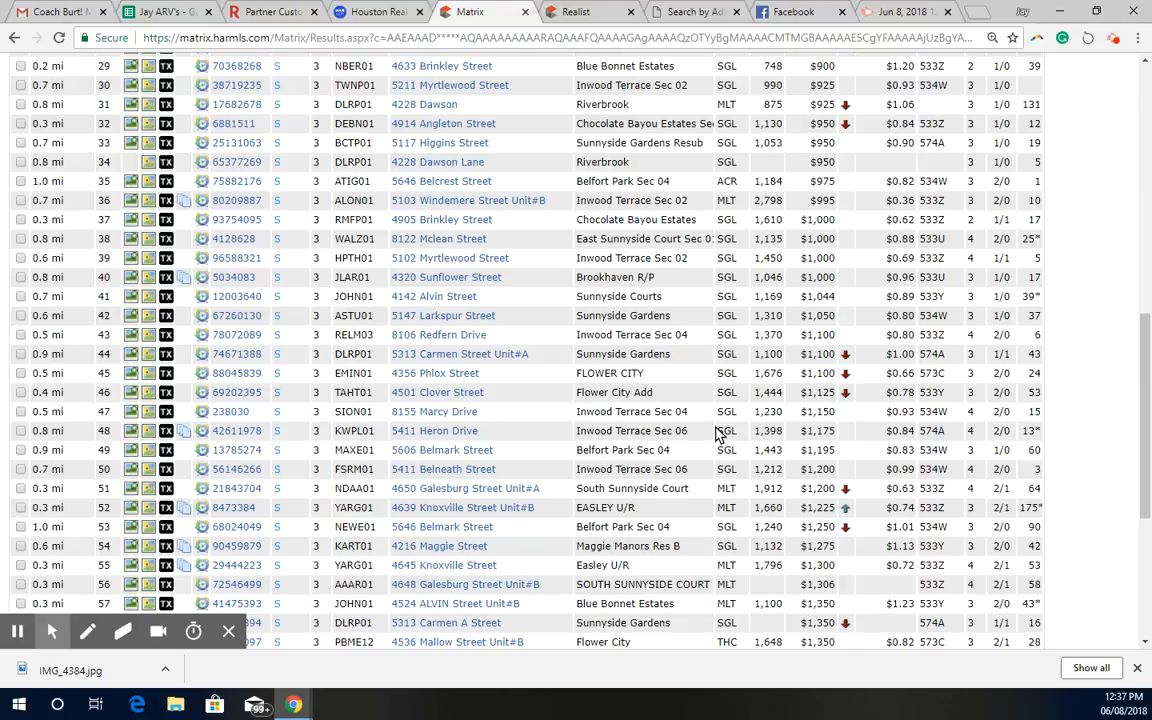
mouse_move(708, 481)
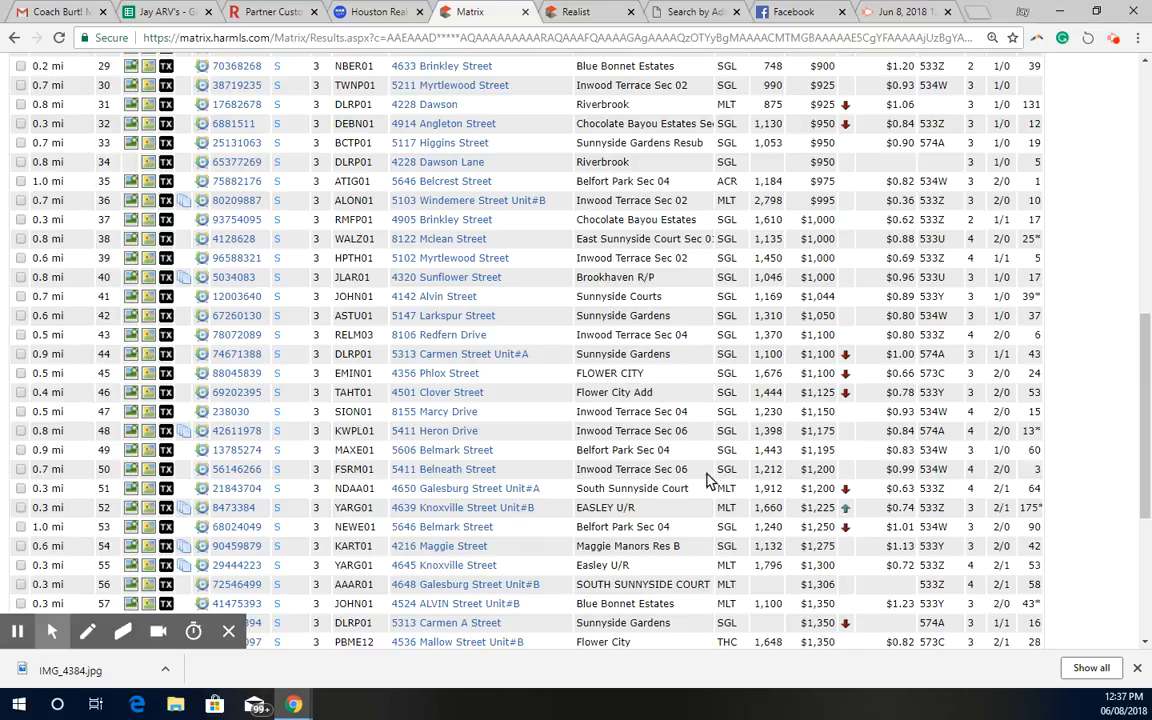
mouse_move(782, 524)
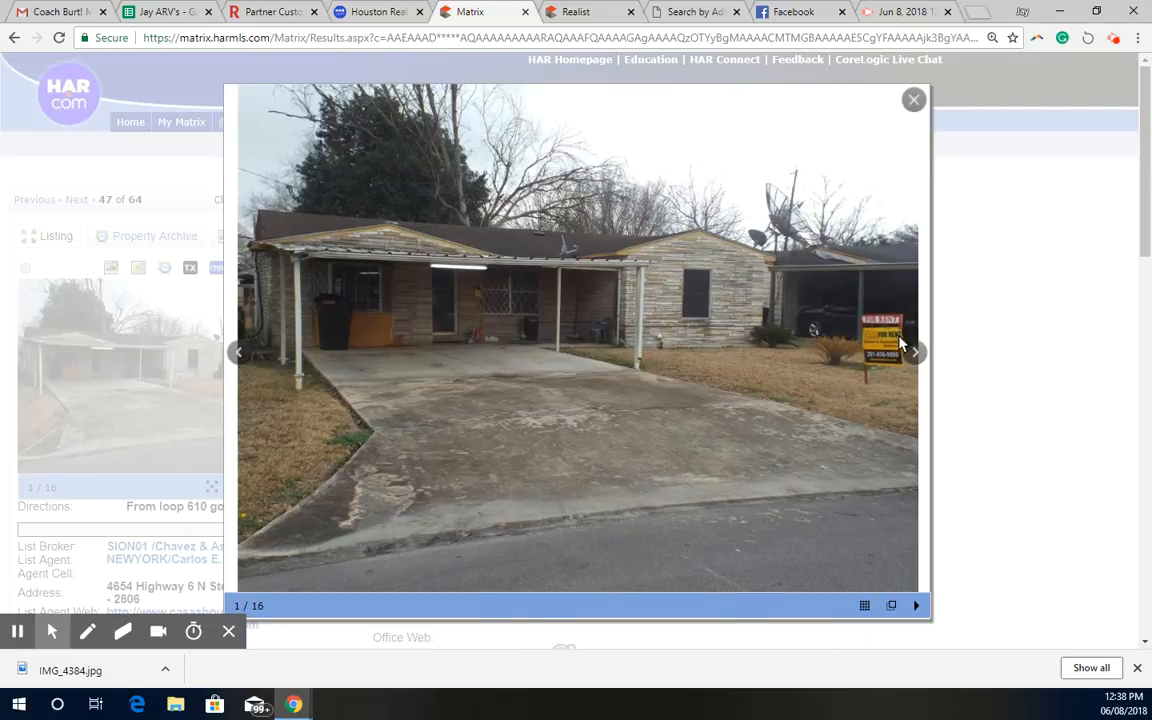
Step: Page rental listing 47's photos forward to image 11 of 16, then close the viewer
left_click(914, 352)
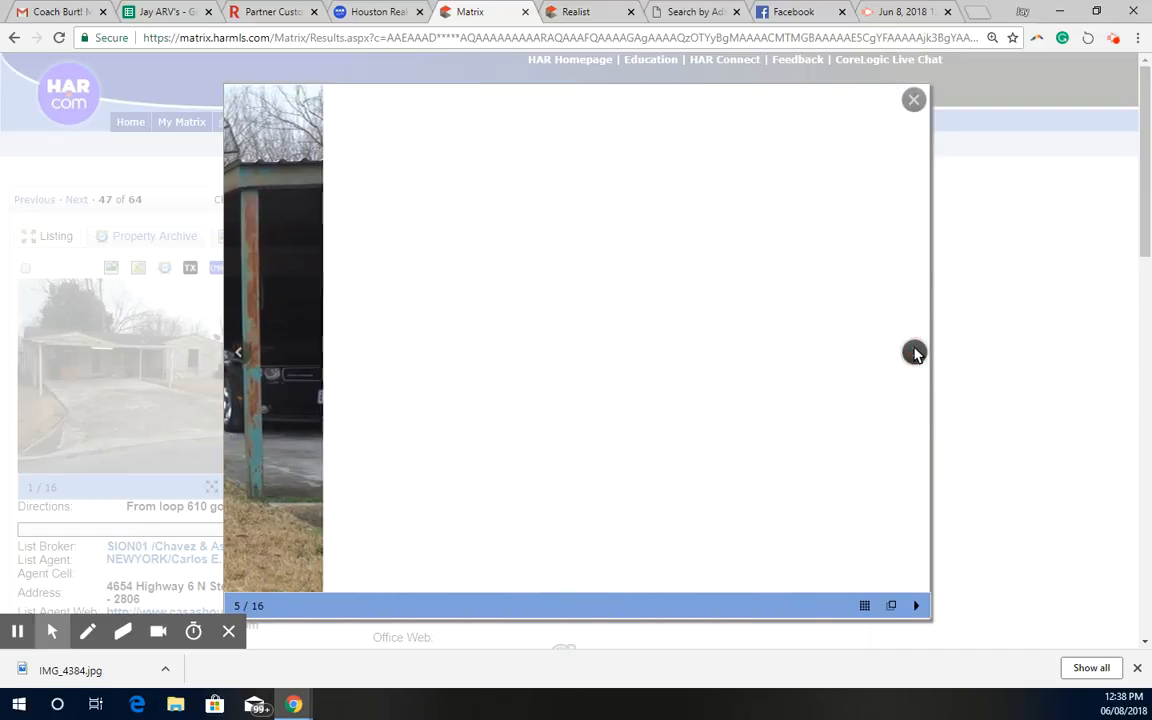
left_click(915, 351)
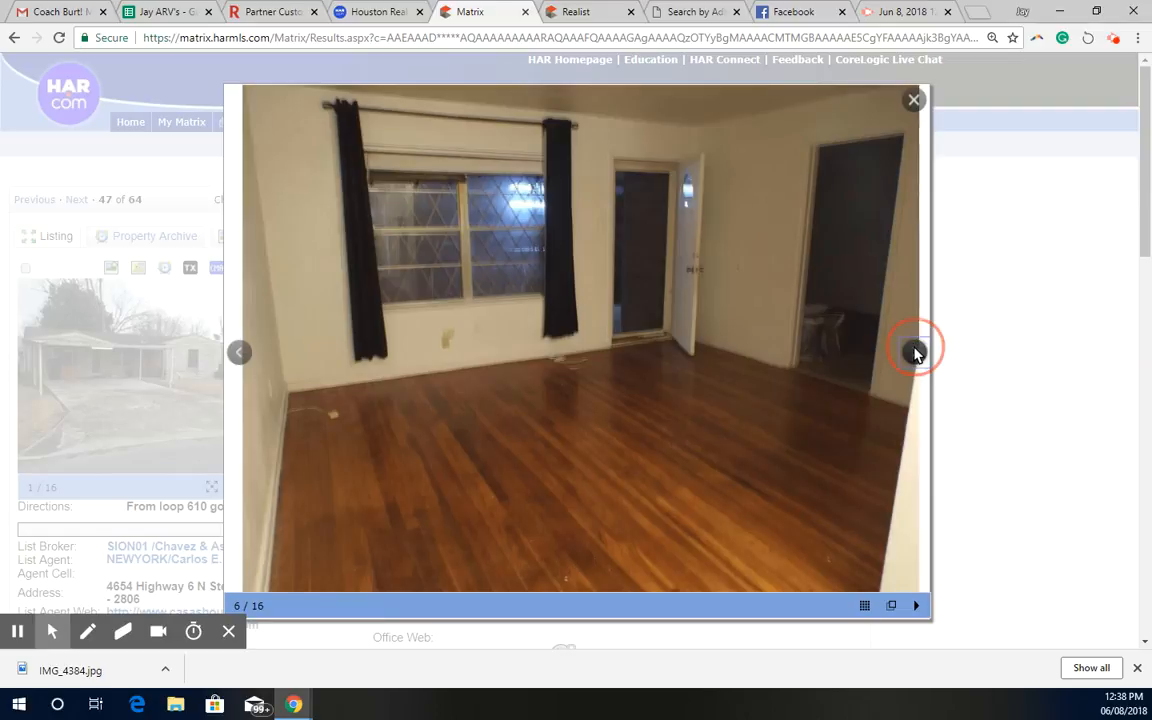
left_click(915, 352)
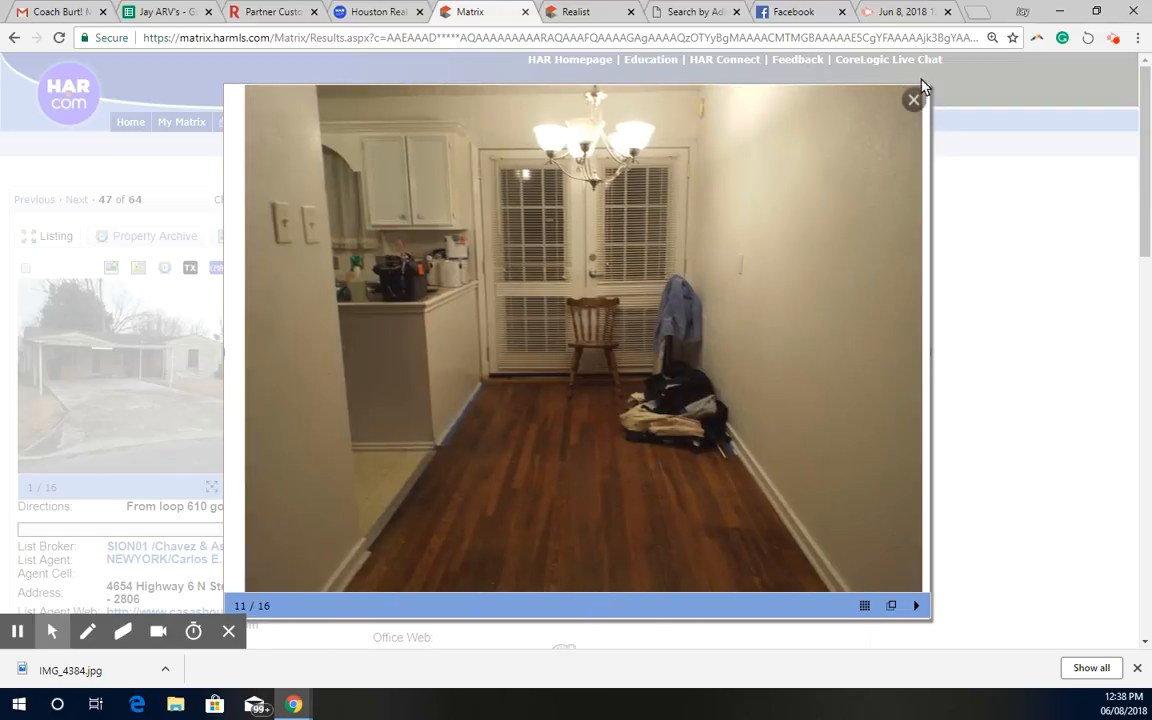
left_click(912, 100)
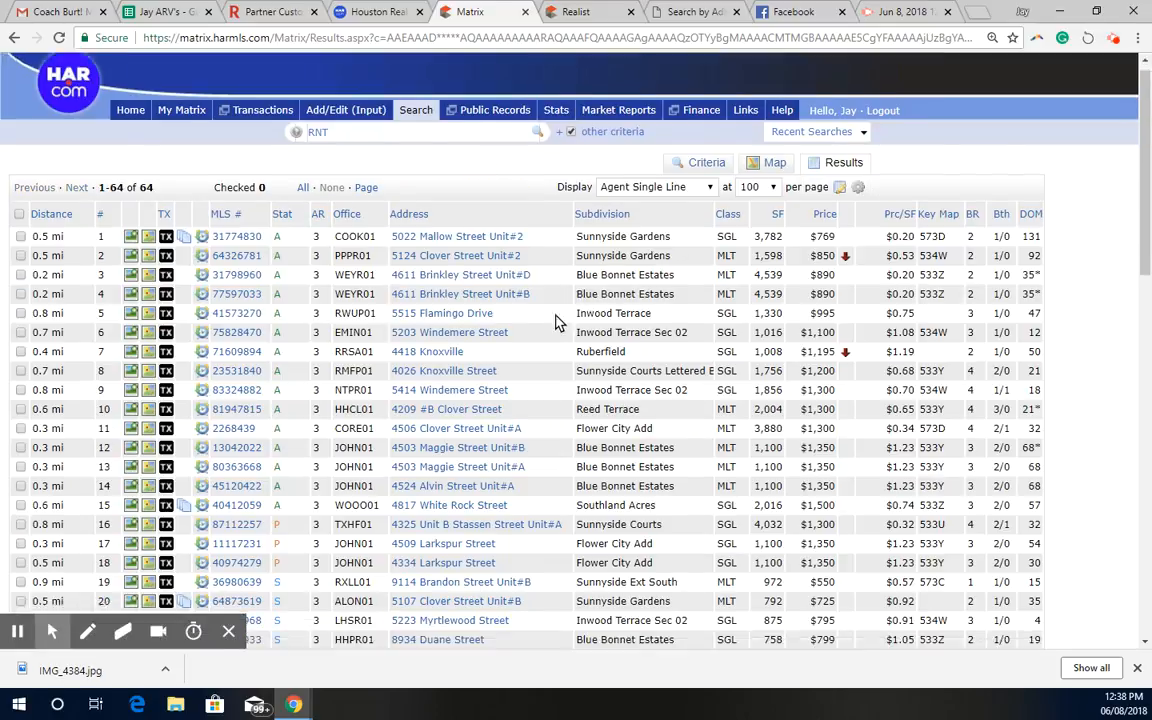
scroll("down", 3)
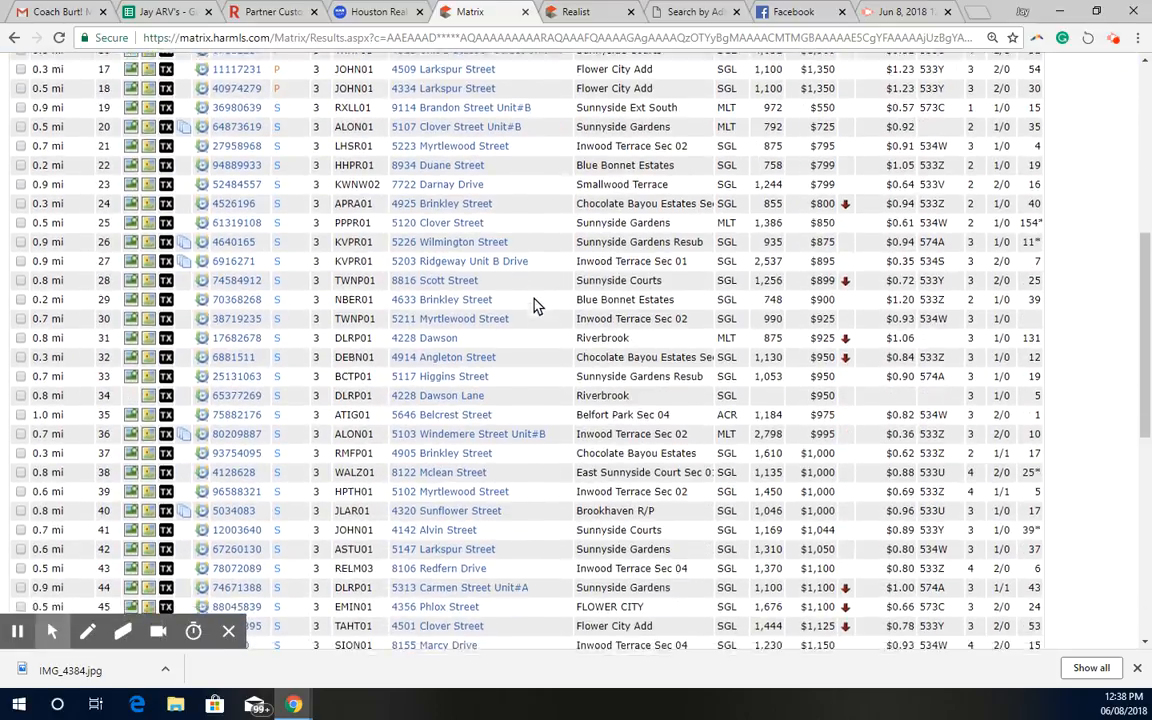
scroll("down", 3)
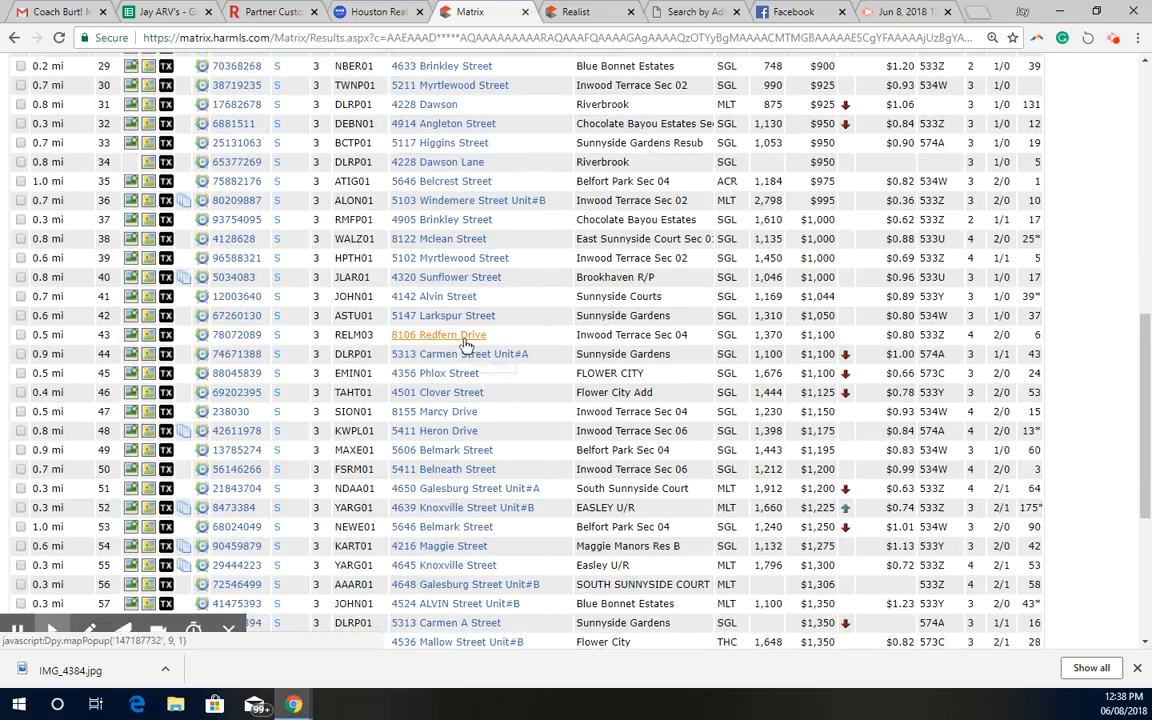
scroll("down", 3)
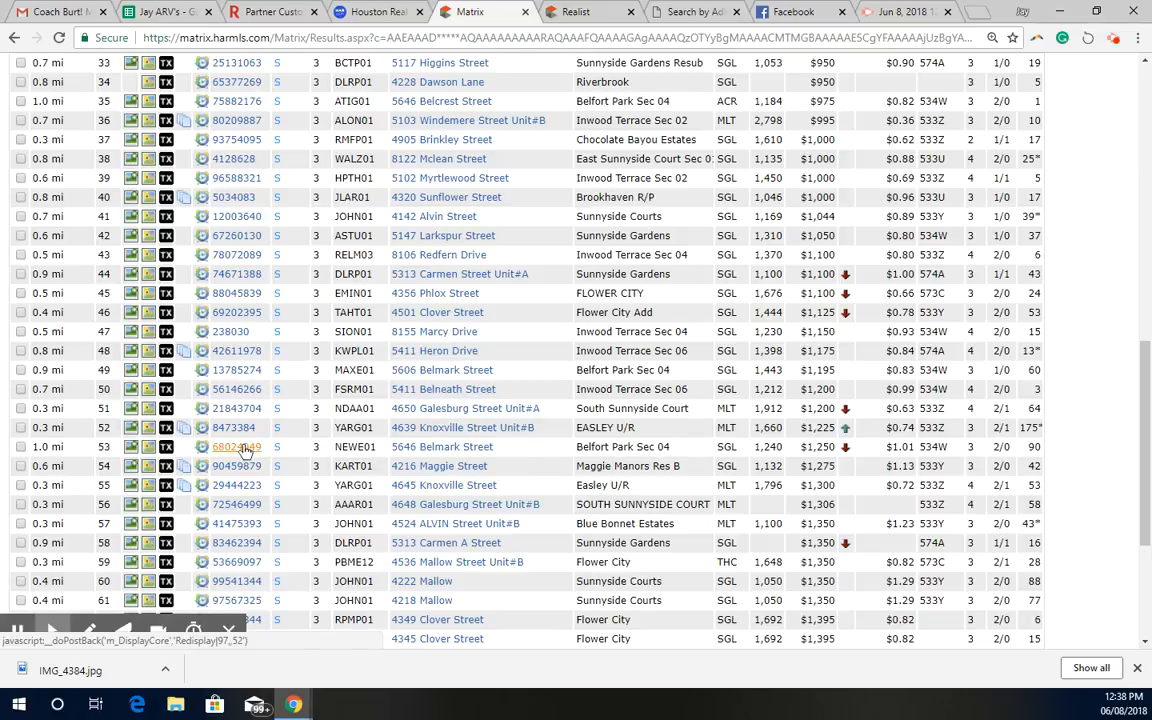
left_click(237, 446)
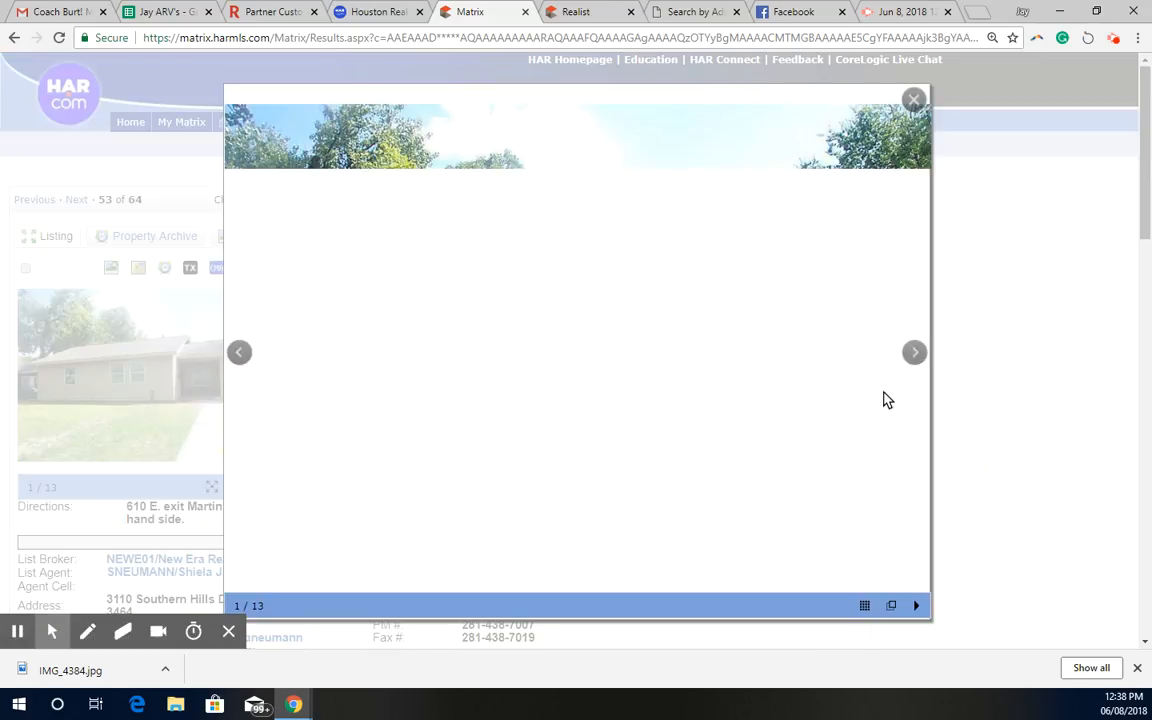
Step: Browse the 5646 Belmark Street rental photos to 9 of 13, then close the gallery
left_click(913, 352)
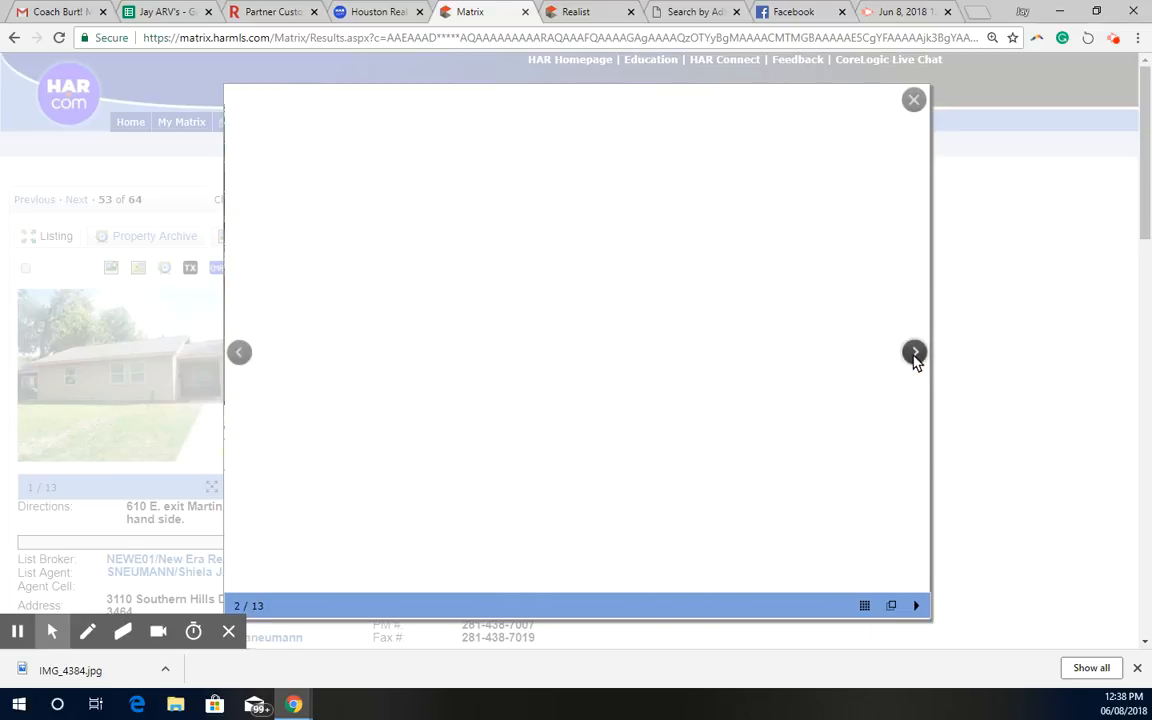
left_click(912, 352)
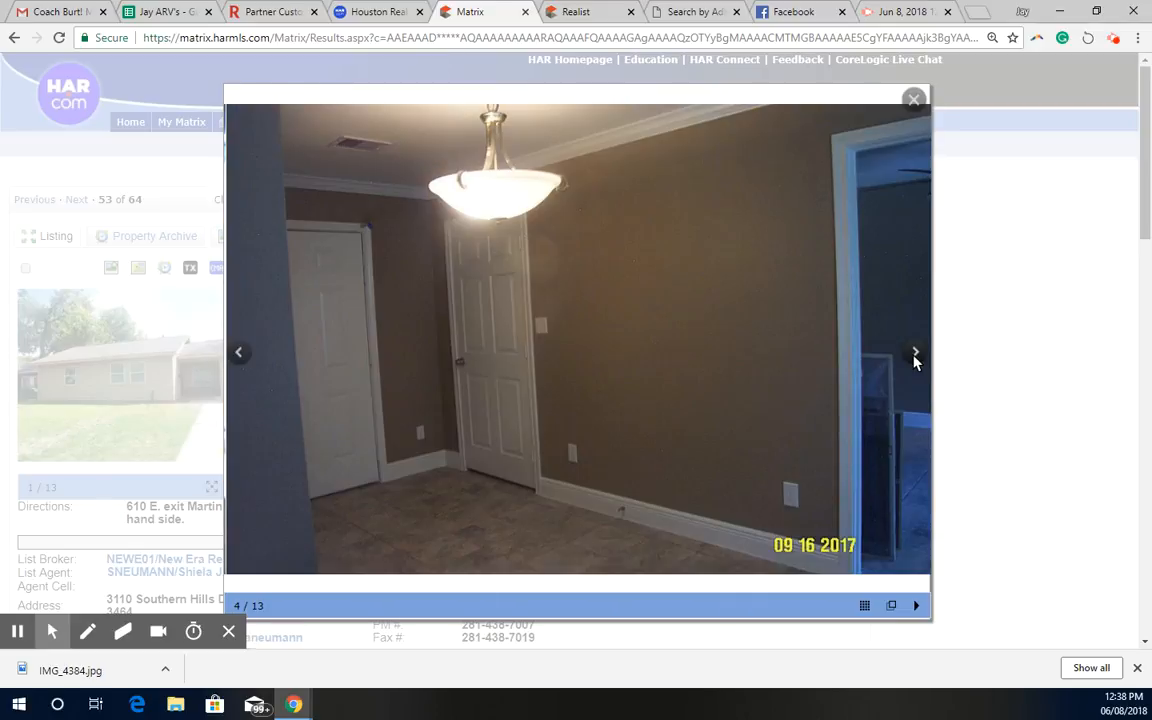
left_click(914, 352)
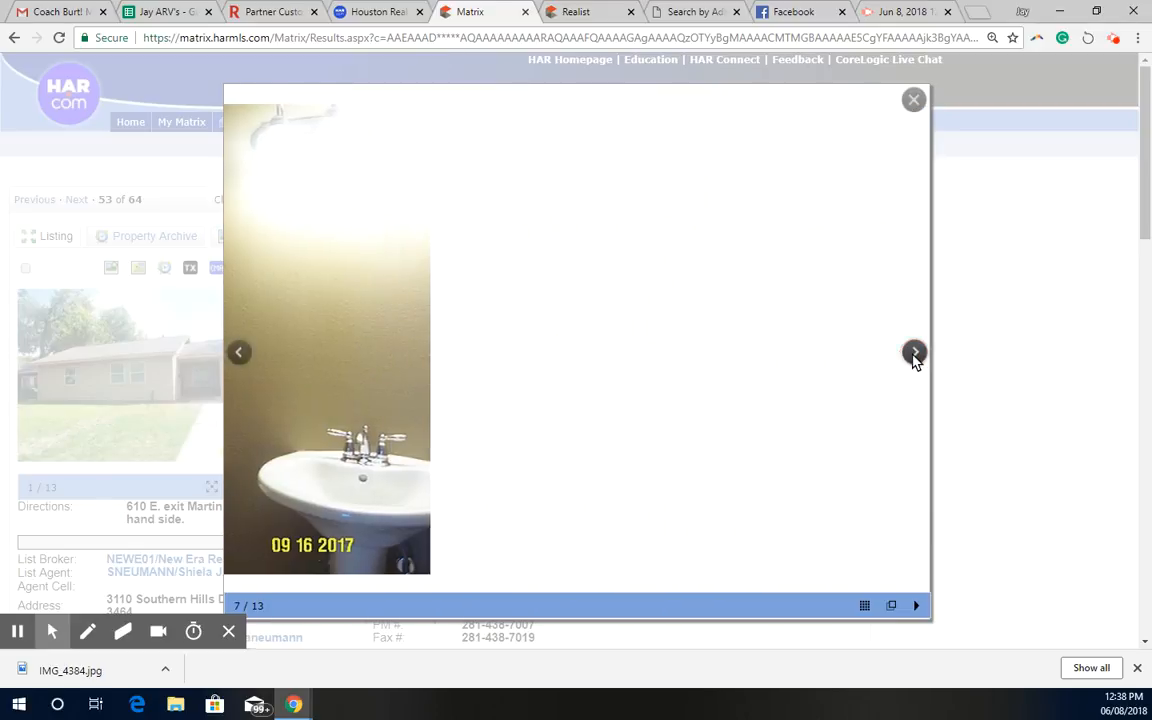
left_click(913, 352)
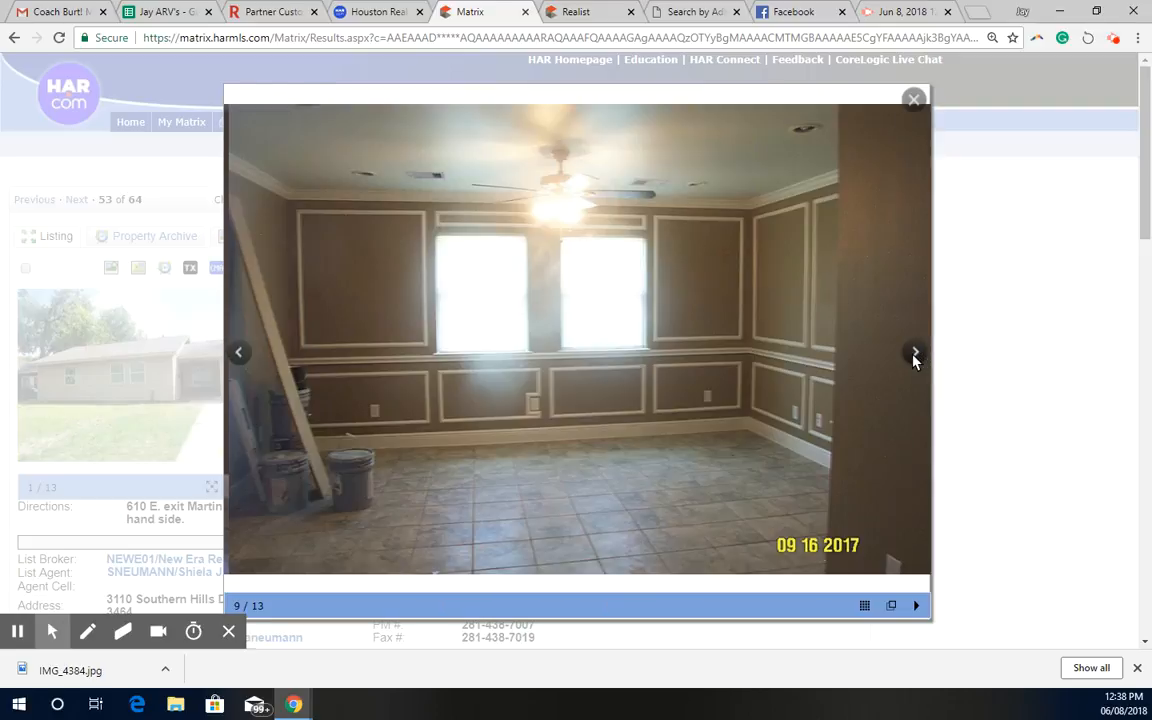
left_click(915, 352)
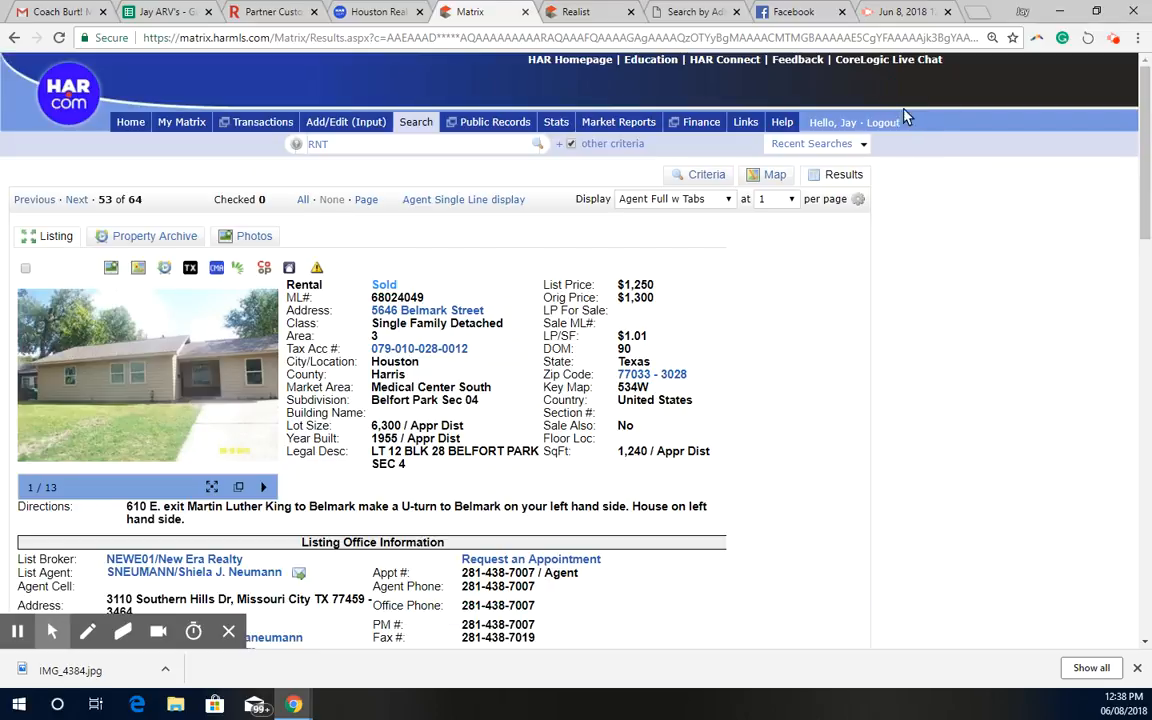
mouse_move(795, 261)
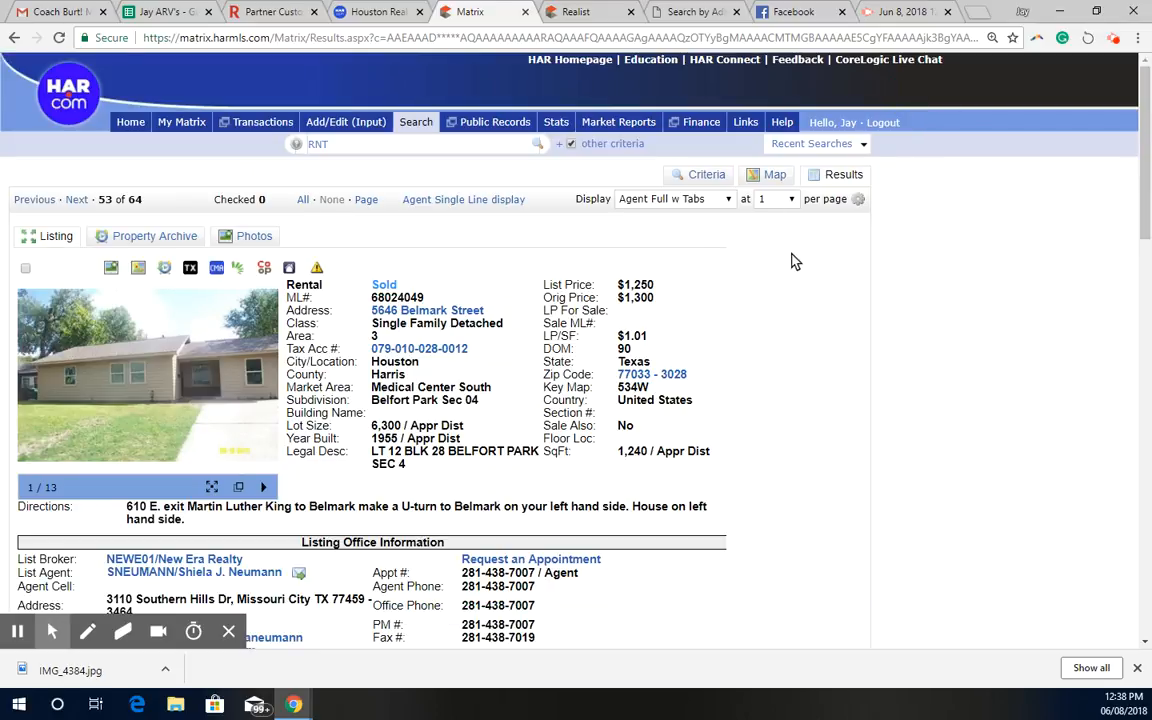